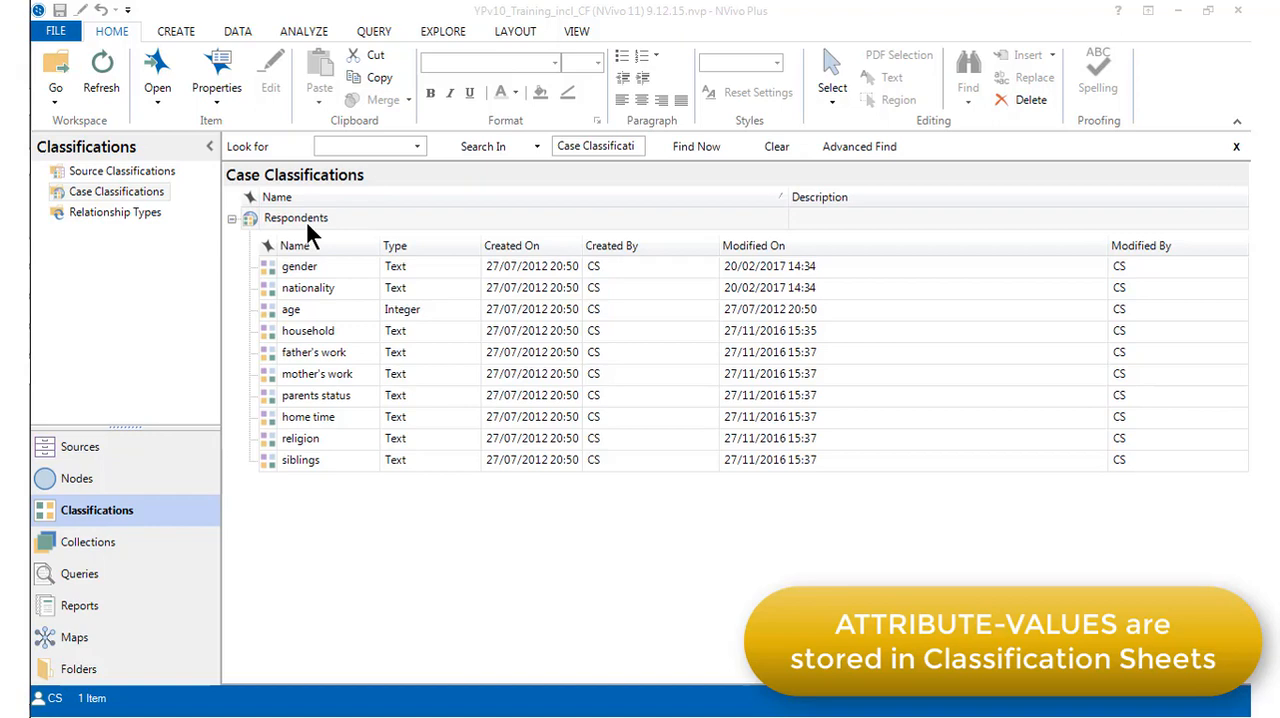
# Open the Respondents classification sheet showing gender, nationality and age for eight cases.
pyautogui.rightClick(295, 218)
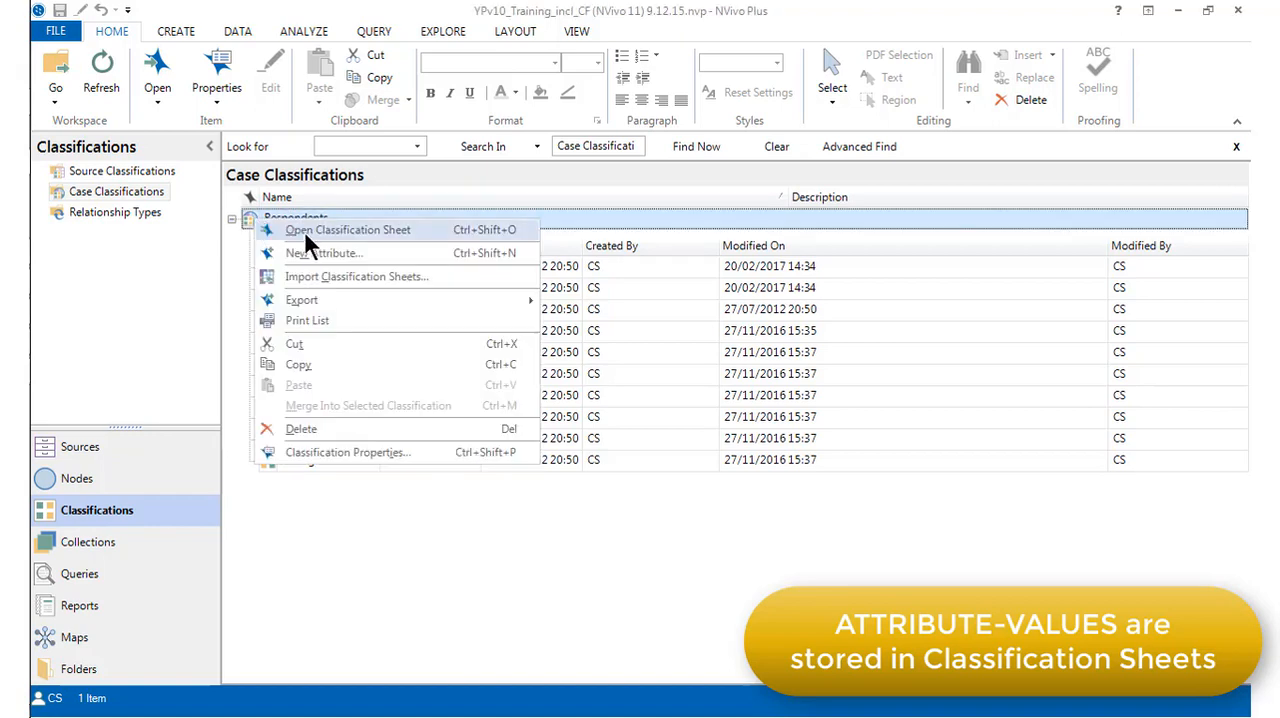
pyautogui.click(347, 229)
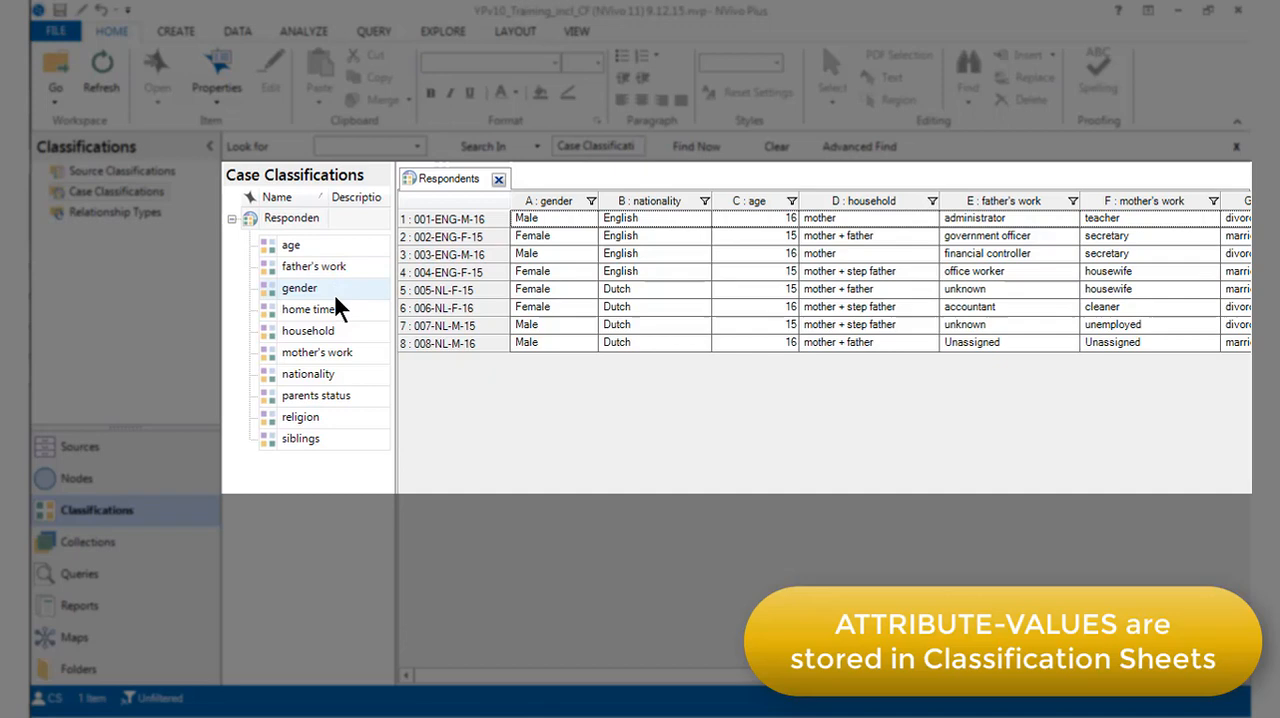
pyautogui.click(450, 236)
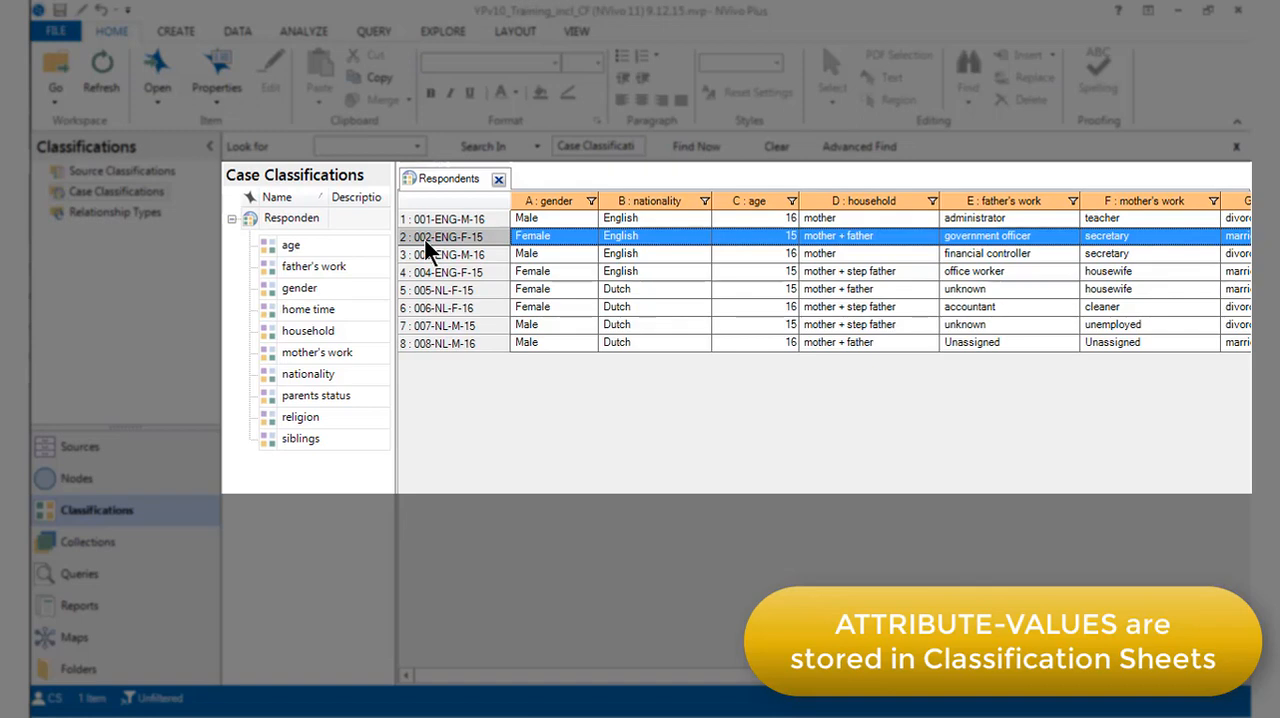
pyautogui.moveTo(558, 215)
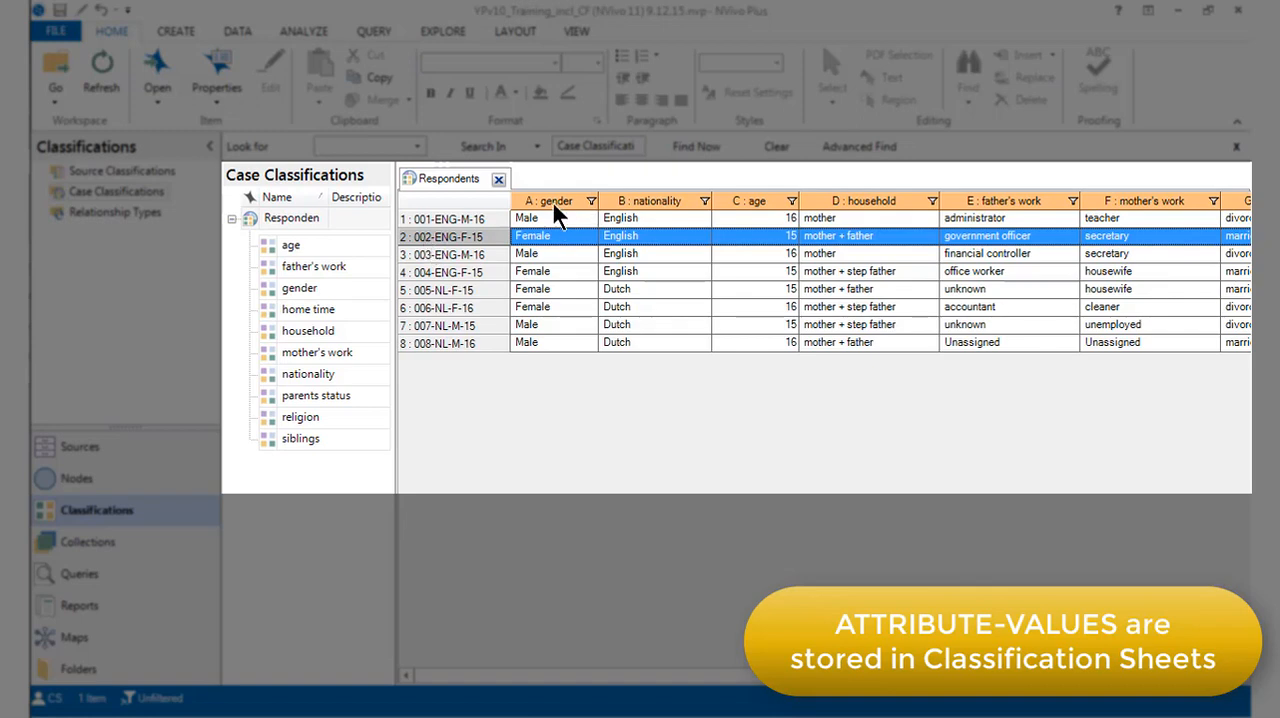
pyautogui.click(548, 200)
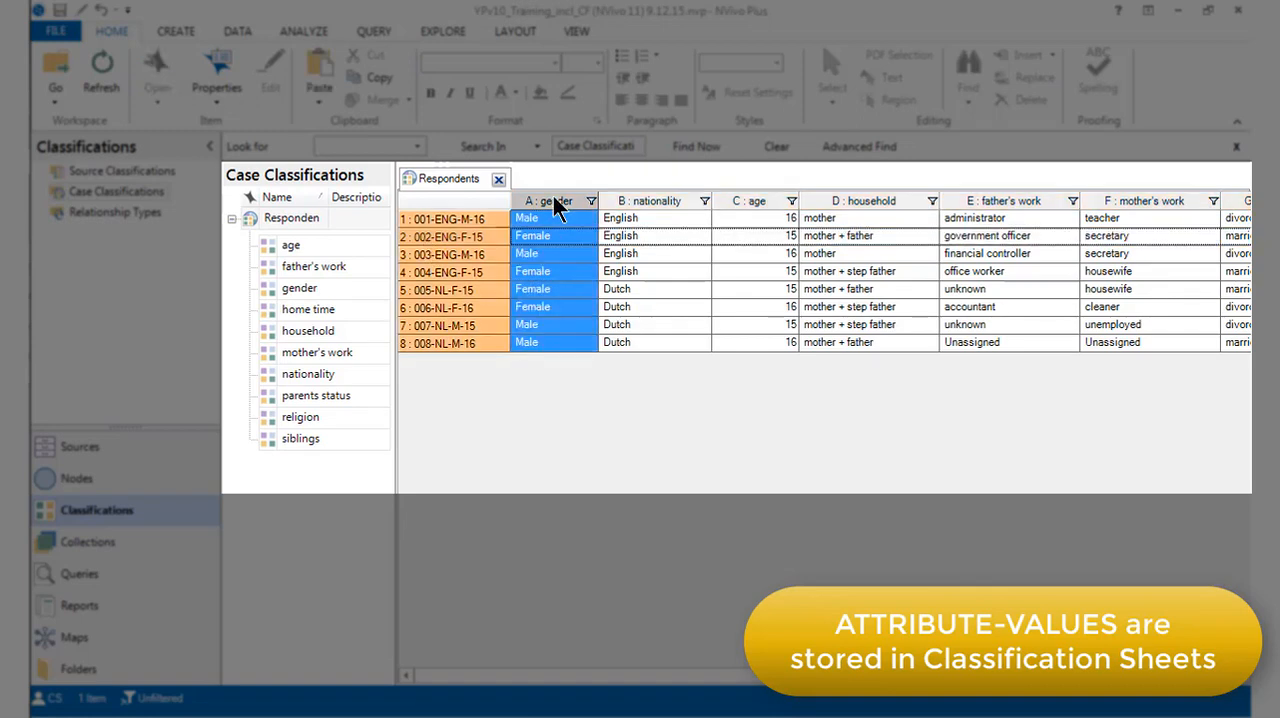
pyautogui.click(654, 200)
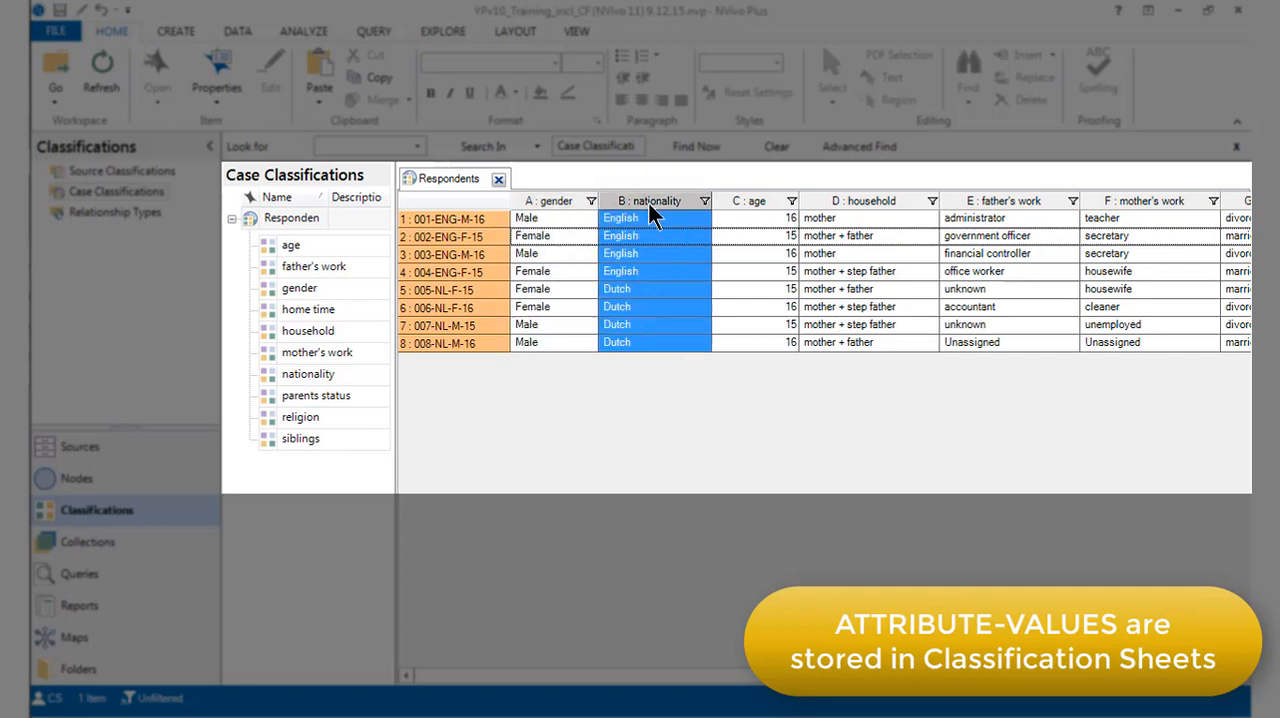
pyautogui.click(749, 200)
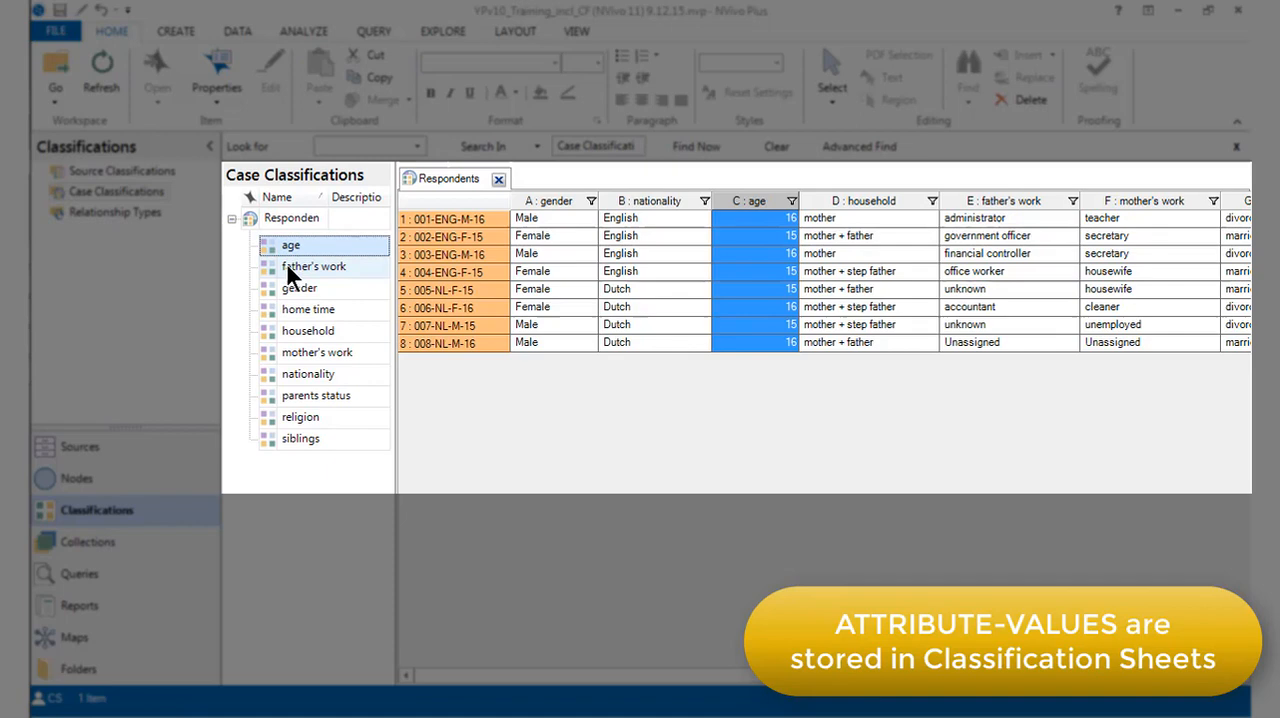
pyautogui.click(299, 288)
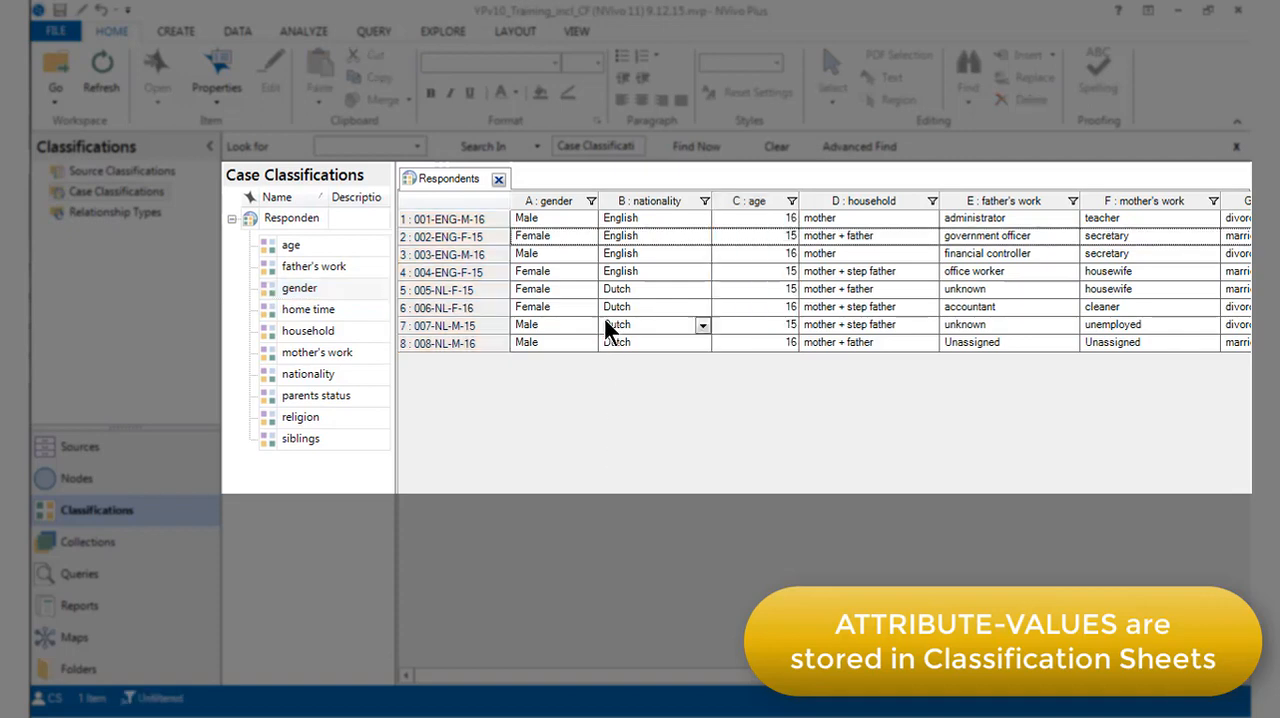
pyautogui.click(650, 289)
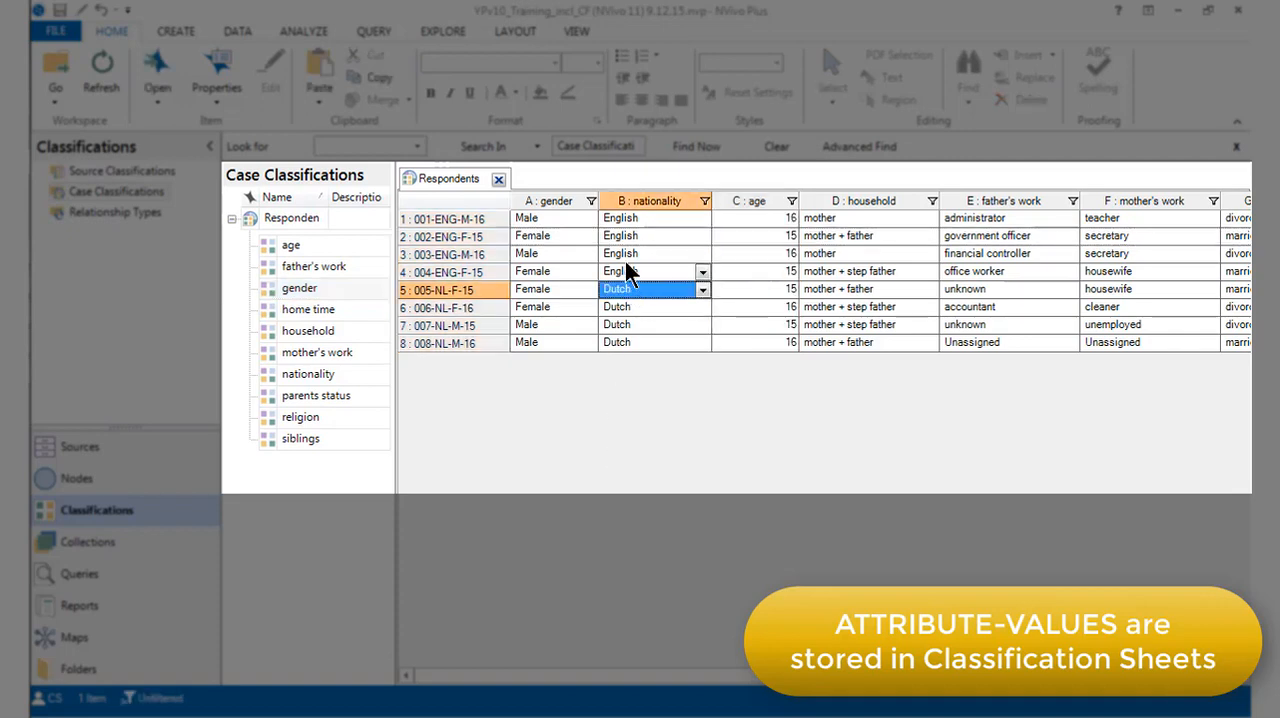
pyautogui.click(550, 289)
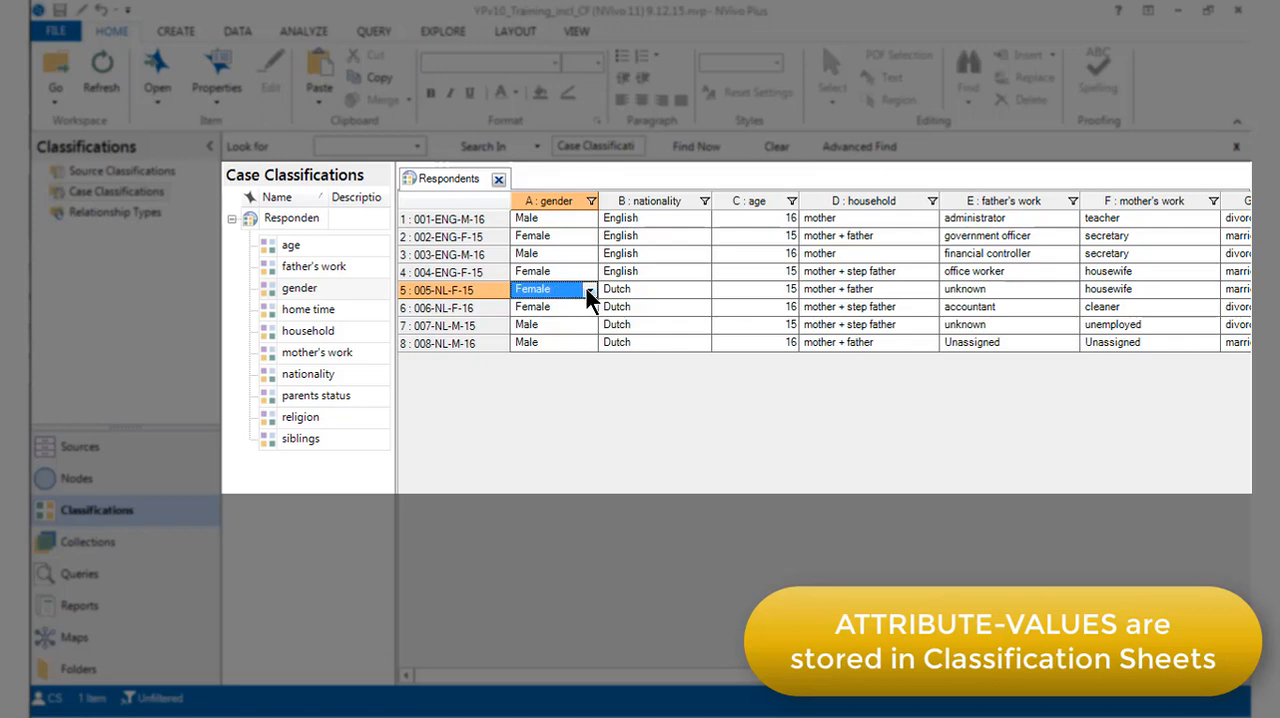
pyautogui.click(590, 289)
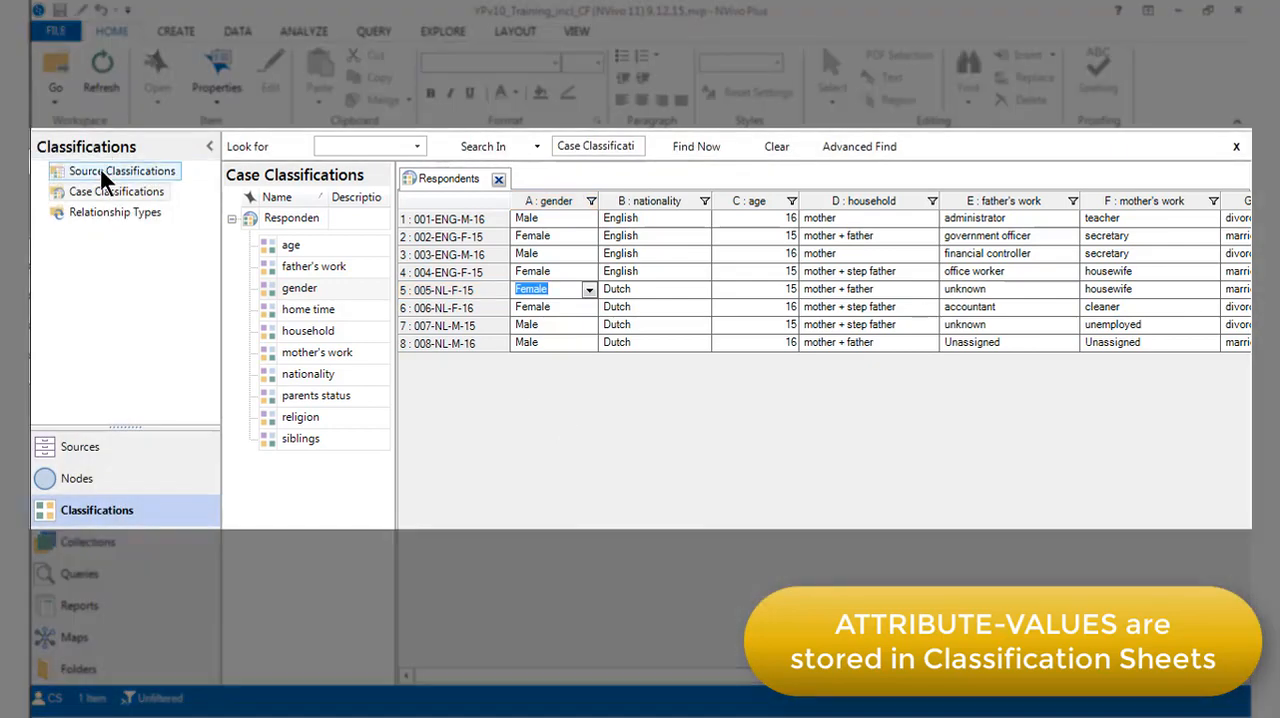
# Open the Literature sheet listing year, type, first author, relevance and focus for five sources.
pyautogui.click(120, 171)
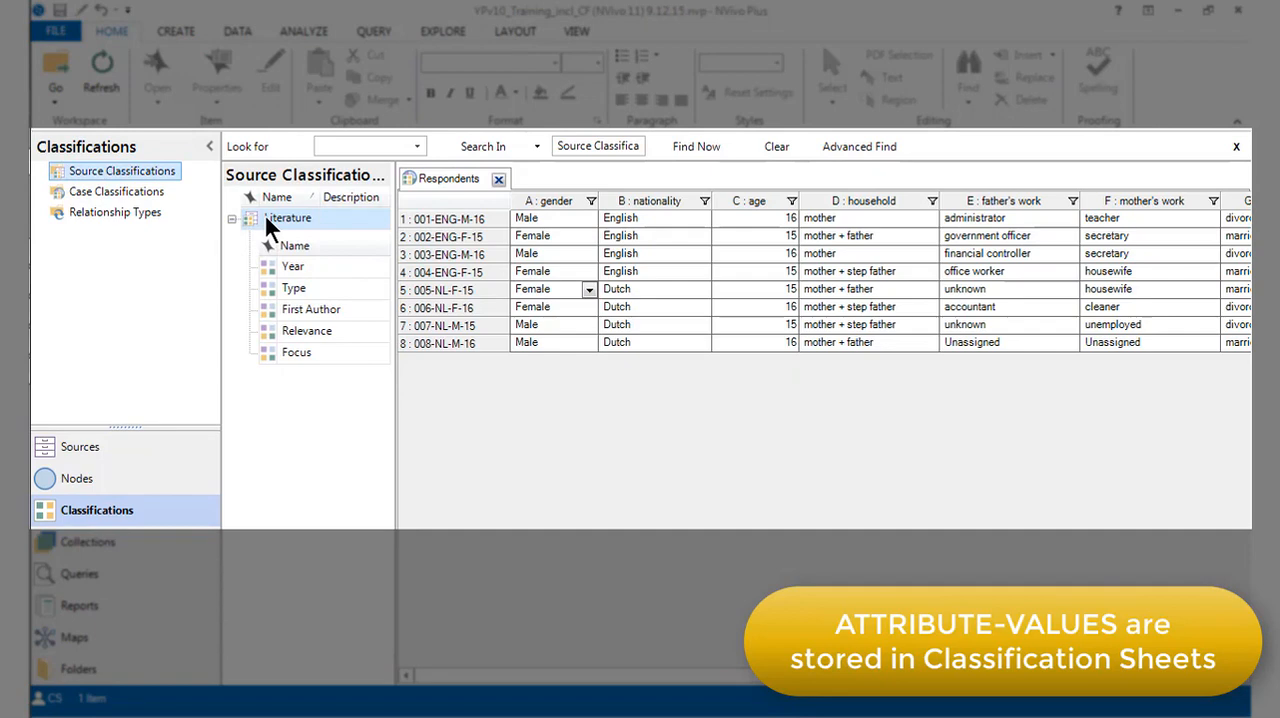
pyautogui.doubleClick(288, 218)
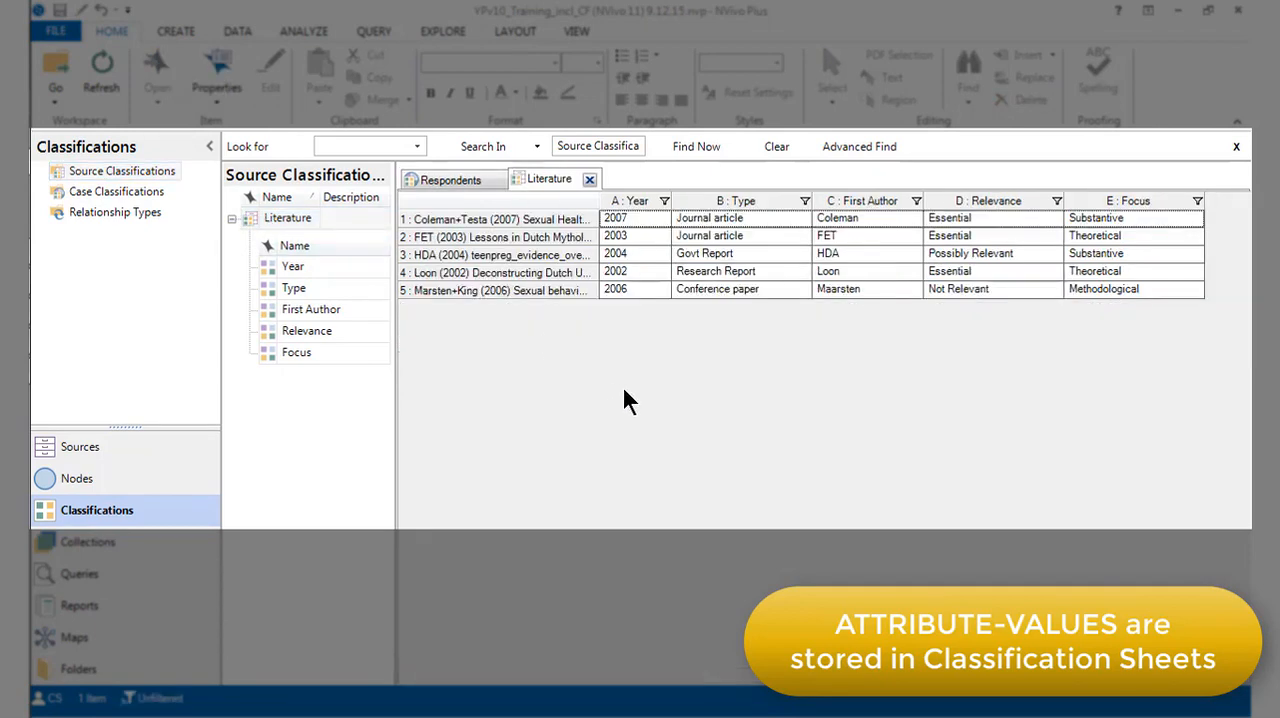
pyautogui.moveTo(528, 230)
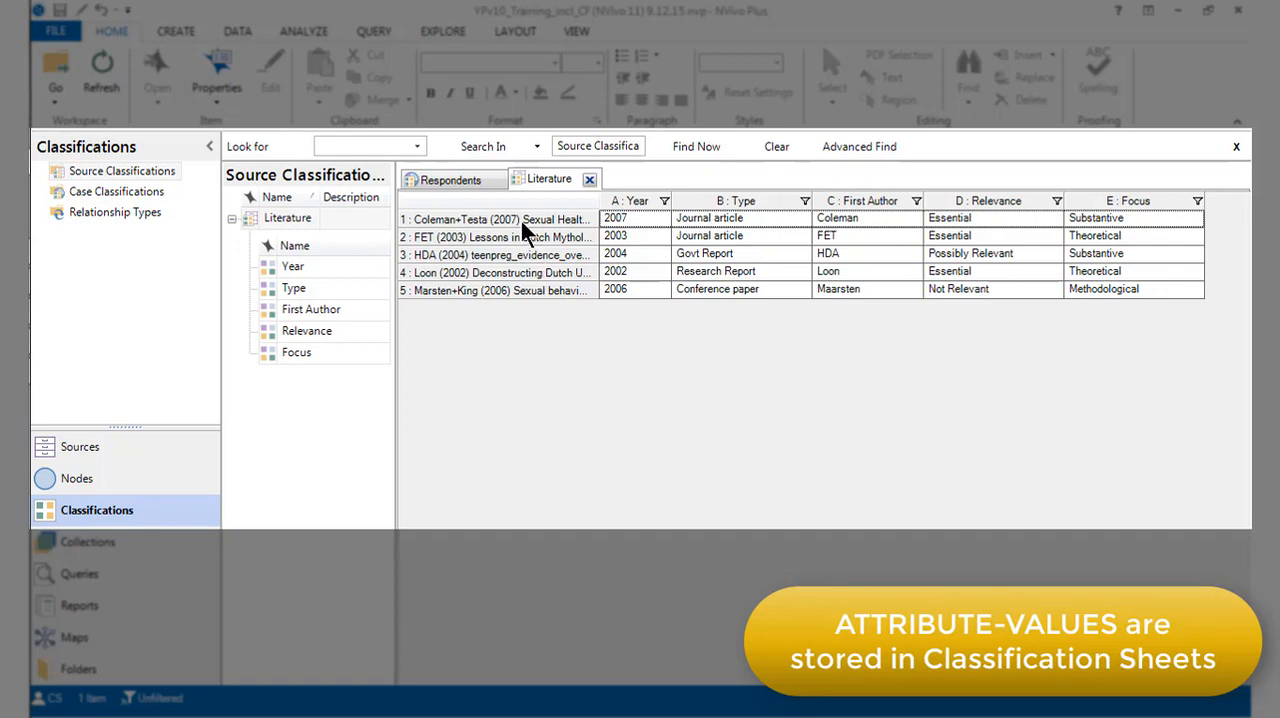
# Change the HDA (2004) source's Type from Govt Report to Conference paper.
pyautogui.click(497, 218)
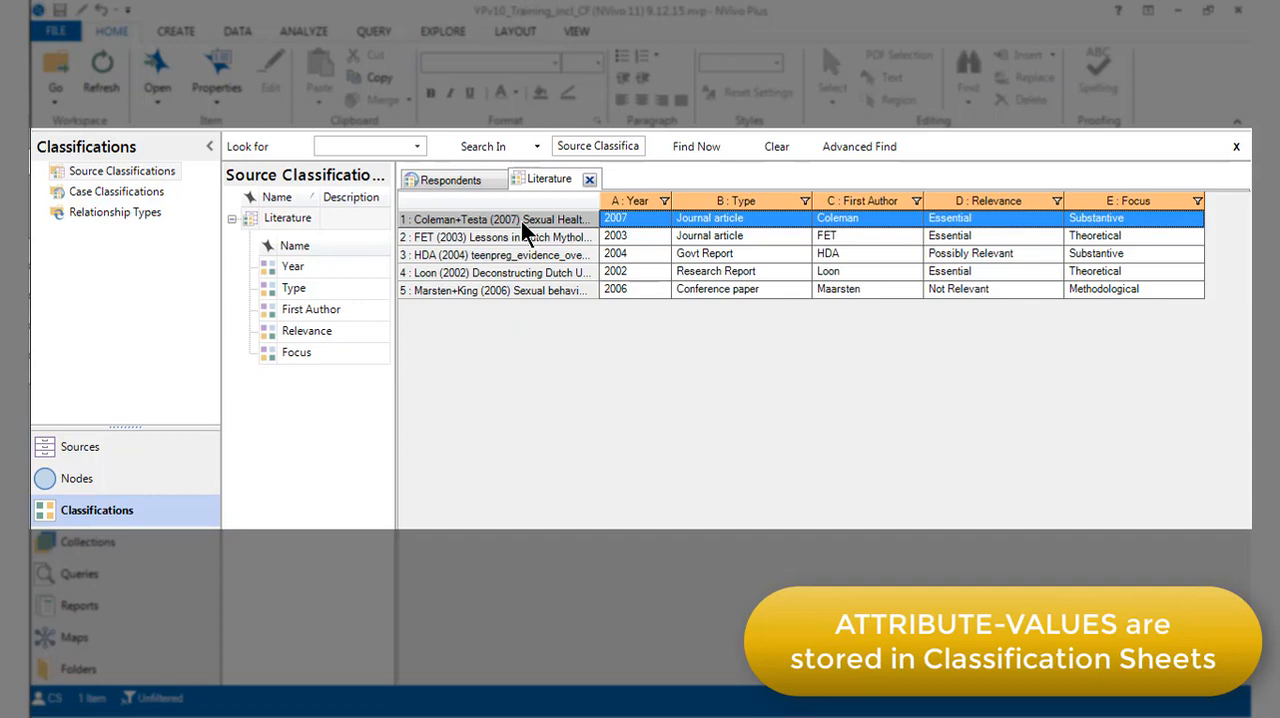
pyautogui.moveTo(765, 205)
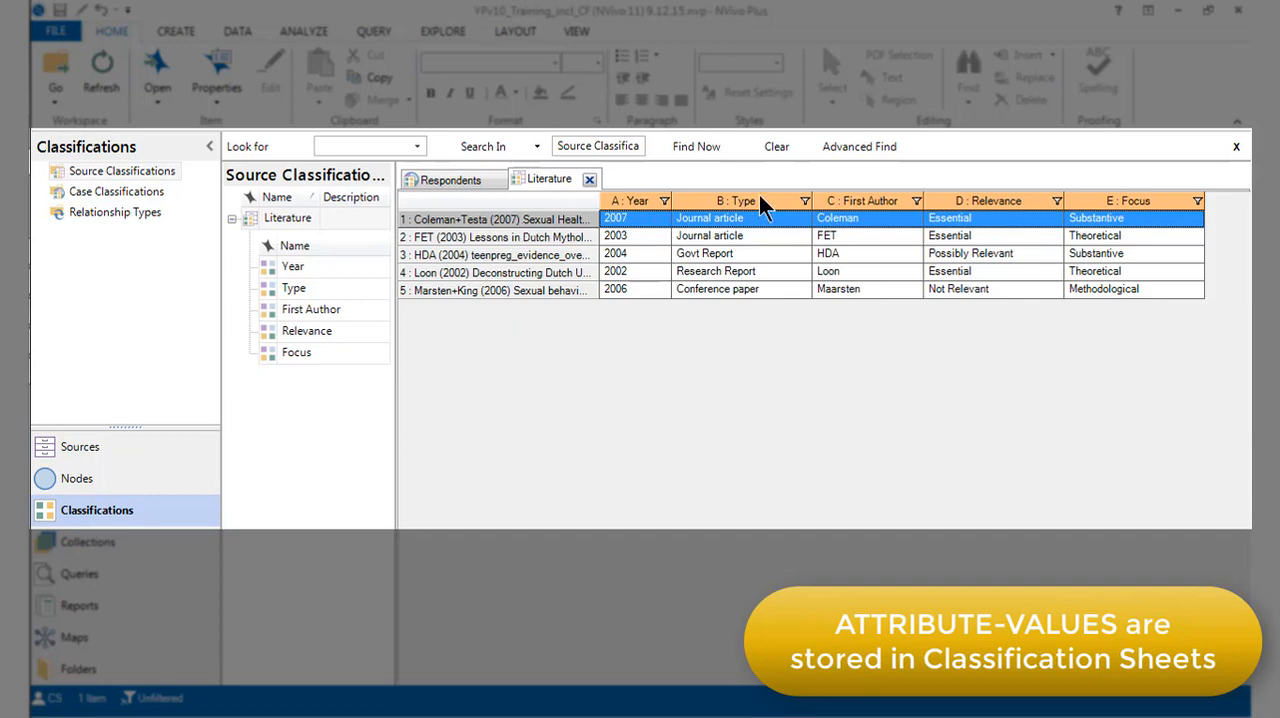
pyautogui.click(740, 200)
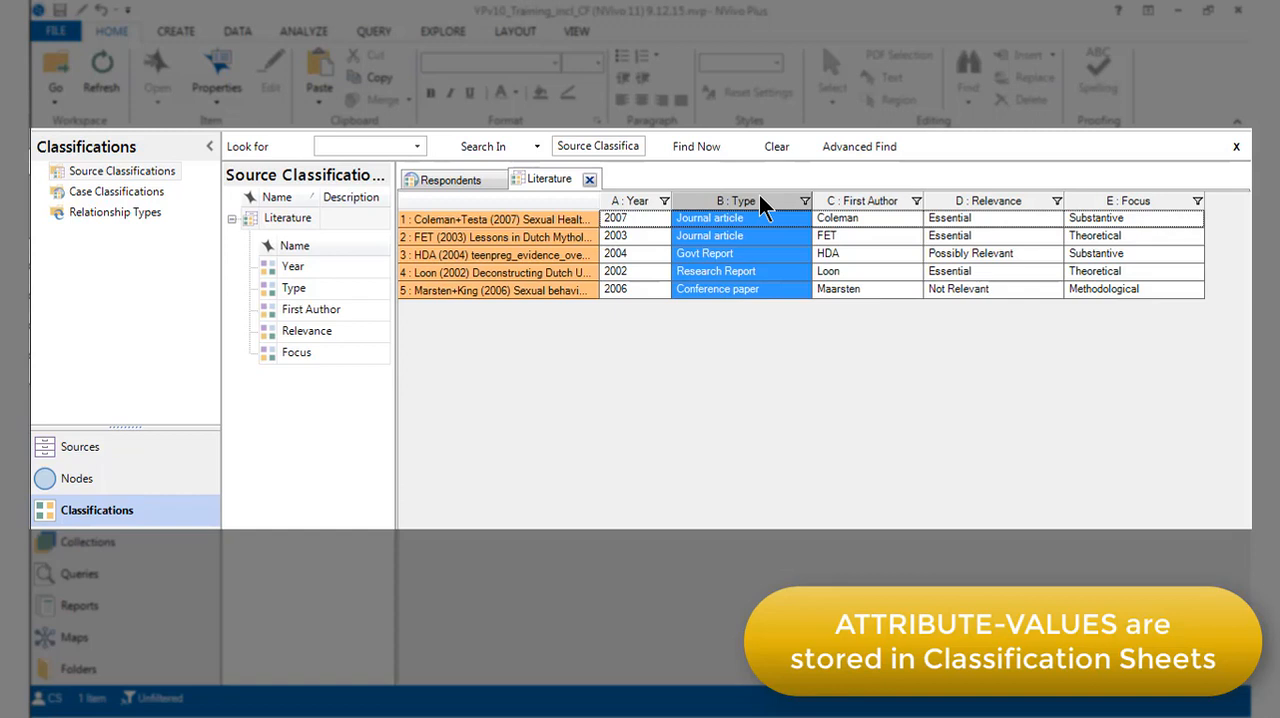
pyautogui.moveTo(793, 320)
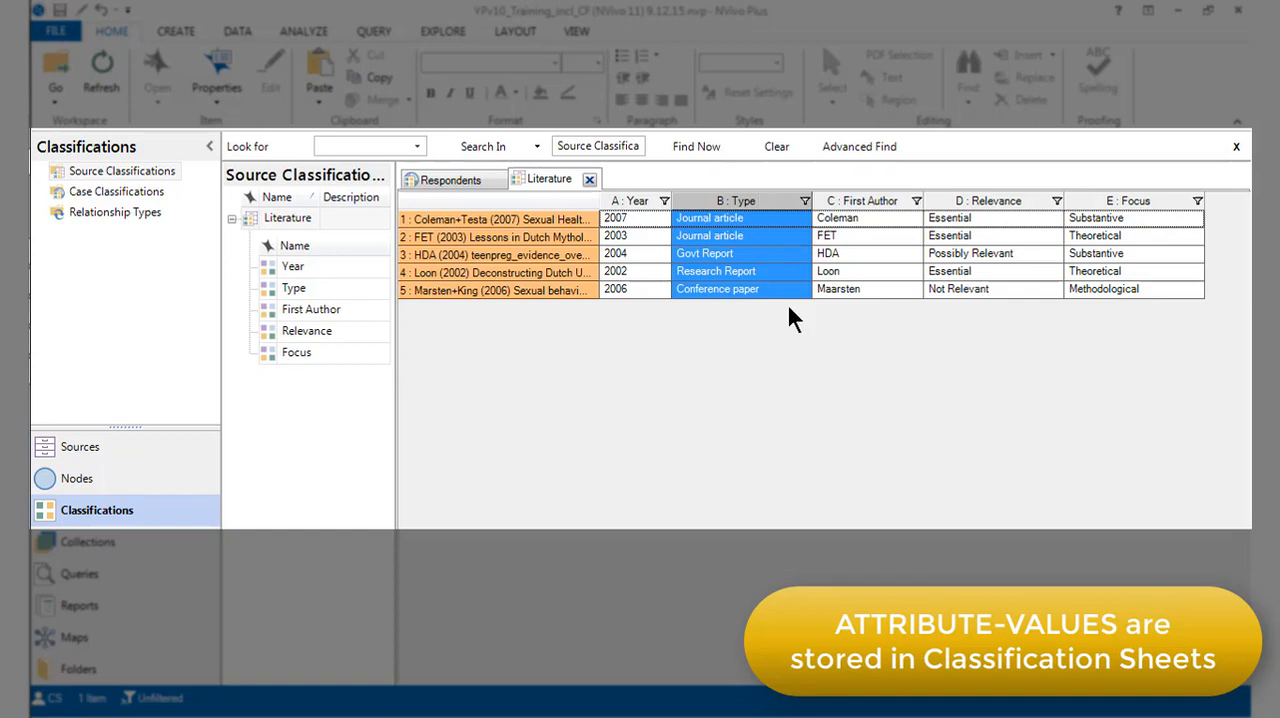
pyautogui.click(802, 253)
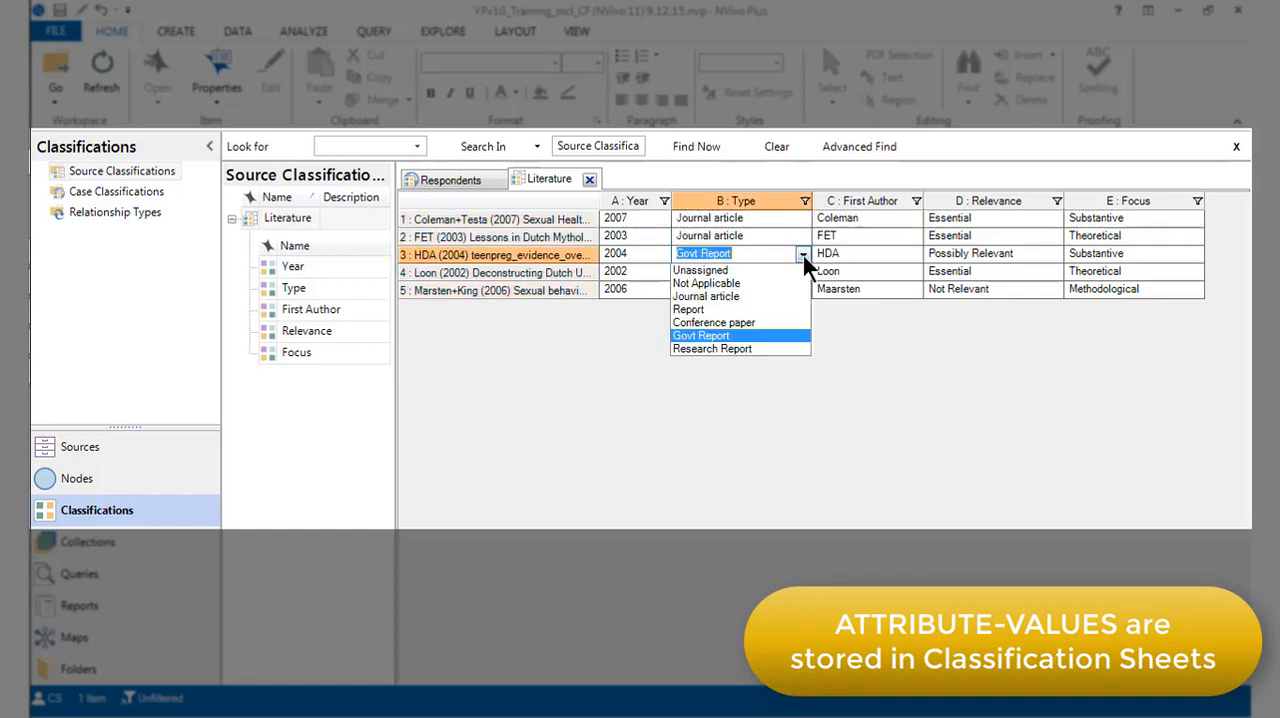
pyautogui.moveTo(780, 335)
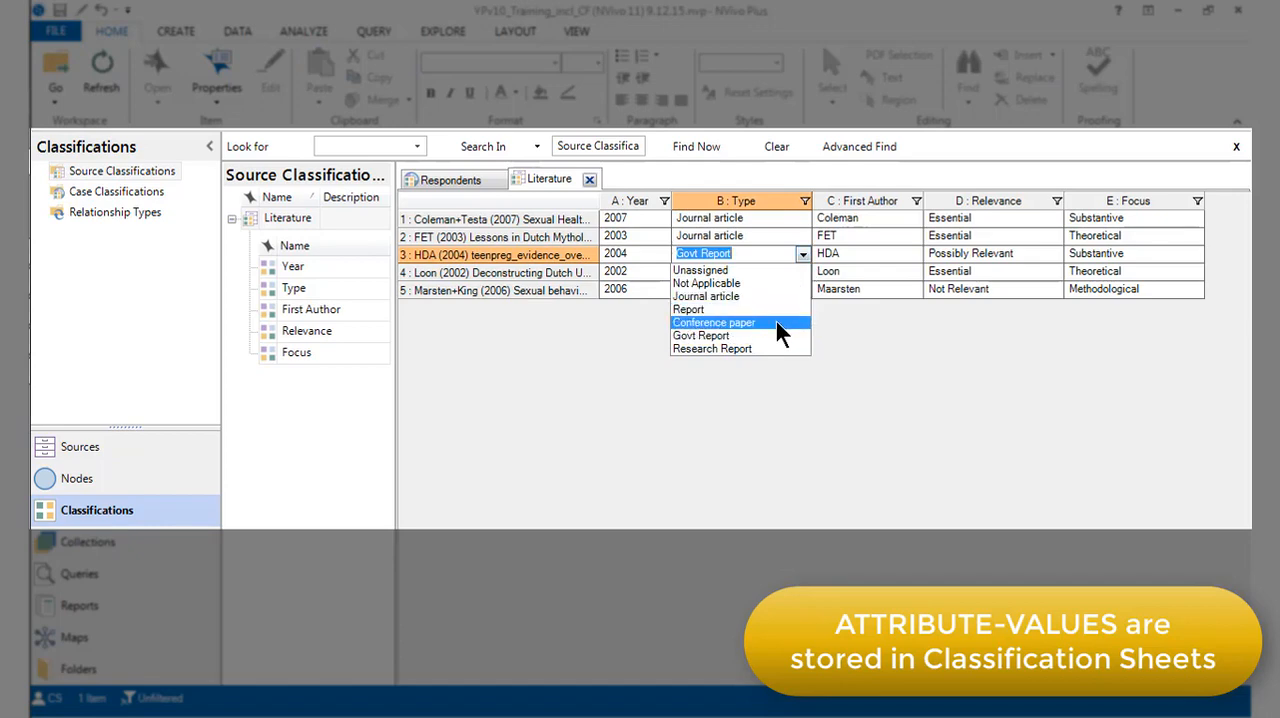
pyautogui.click(714, 322)
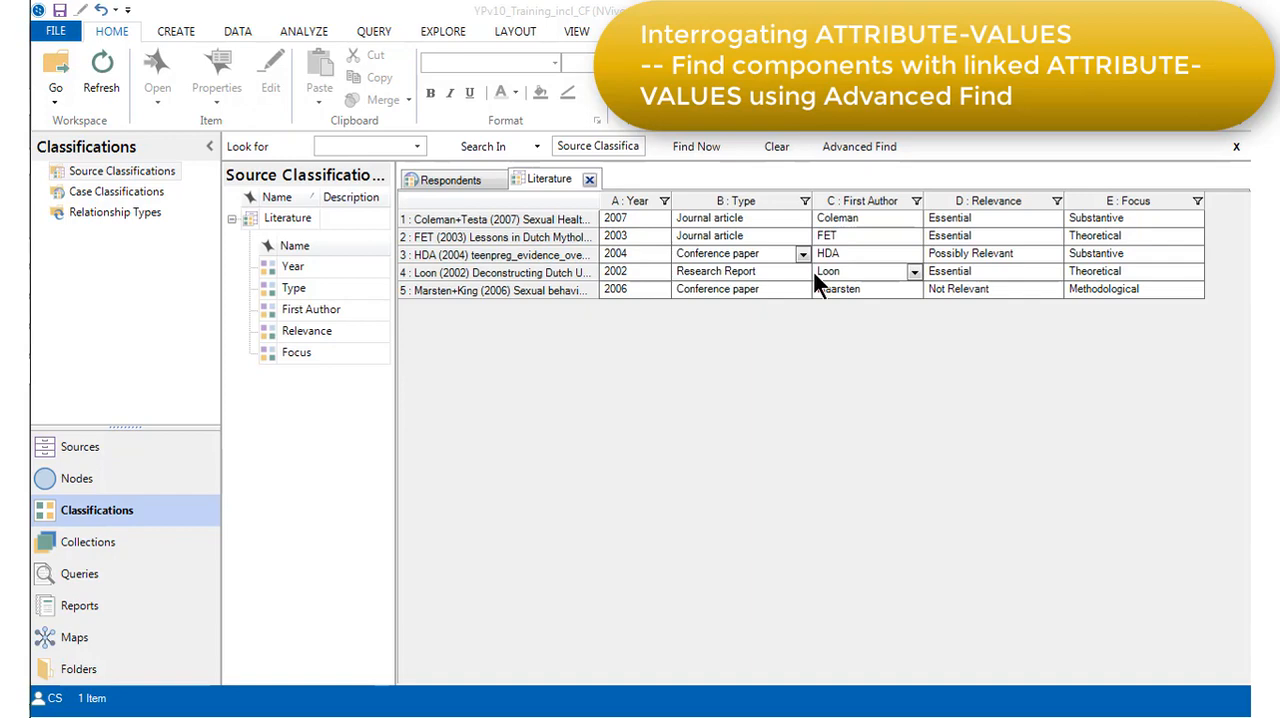
# Save an Advanced Find as search folder 'articles to read again' with 'Classified items where' enabled.
pyautogui.click(858, 146)
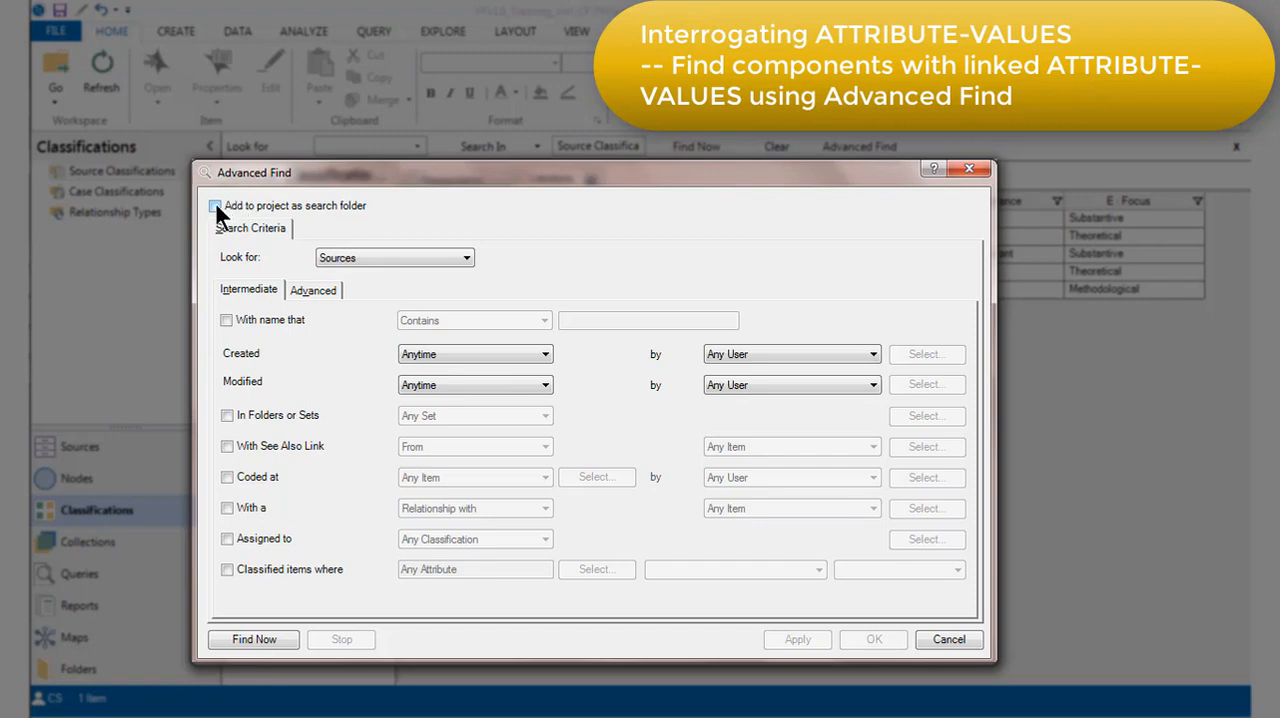
pyautogui.click(215, 206)
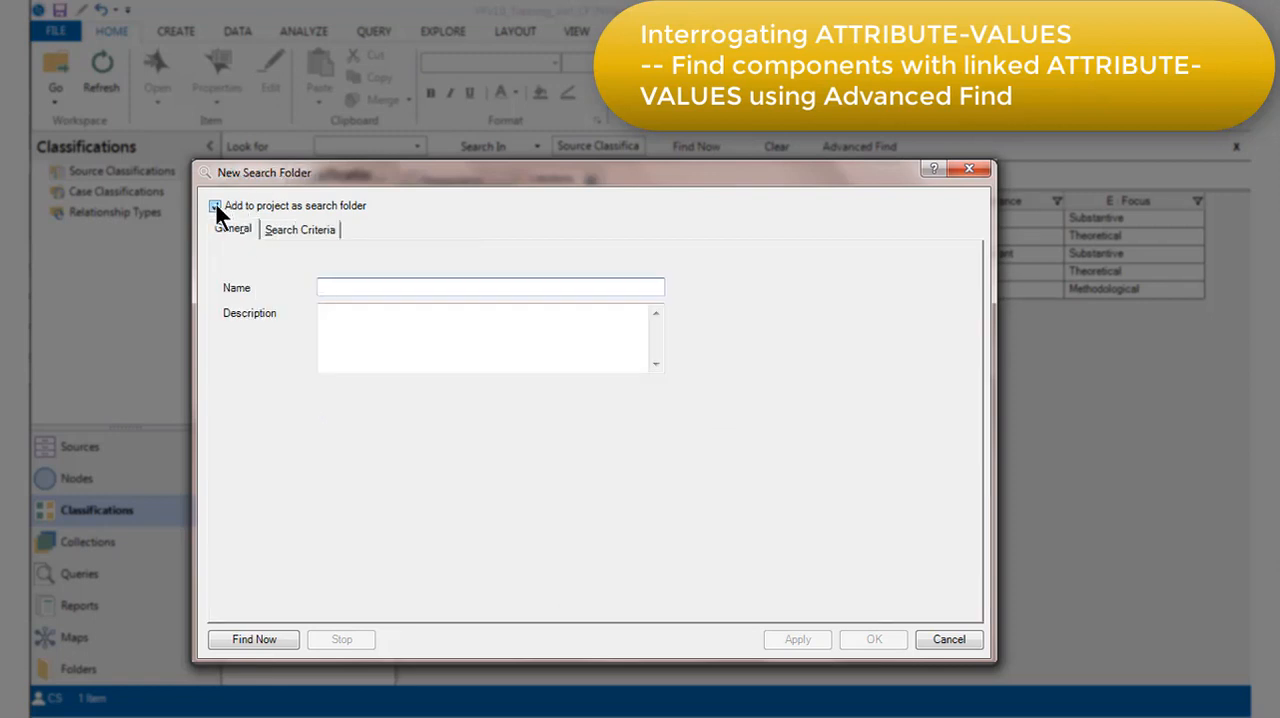
pyautogui.write('articles to read again')
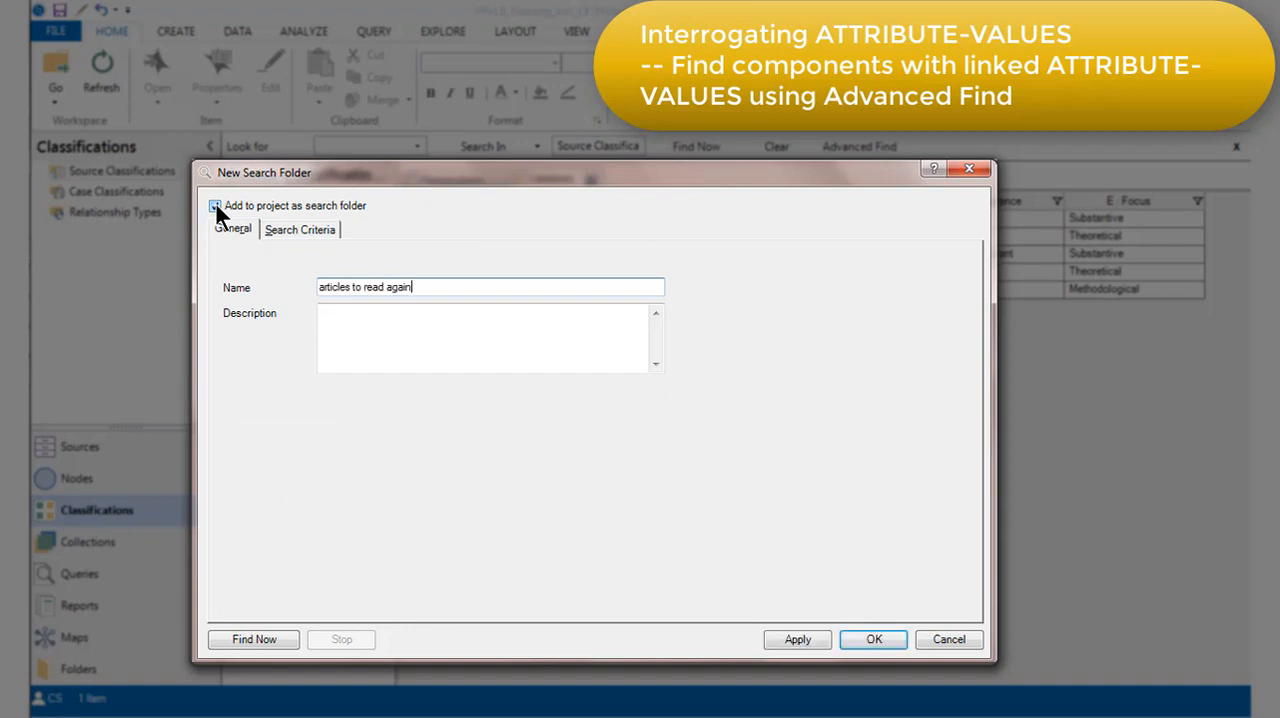
pyautogui.click(300, 229)
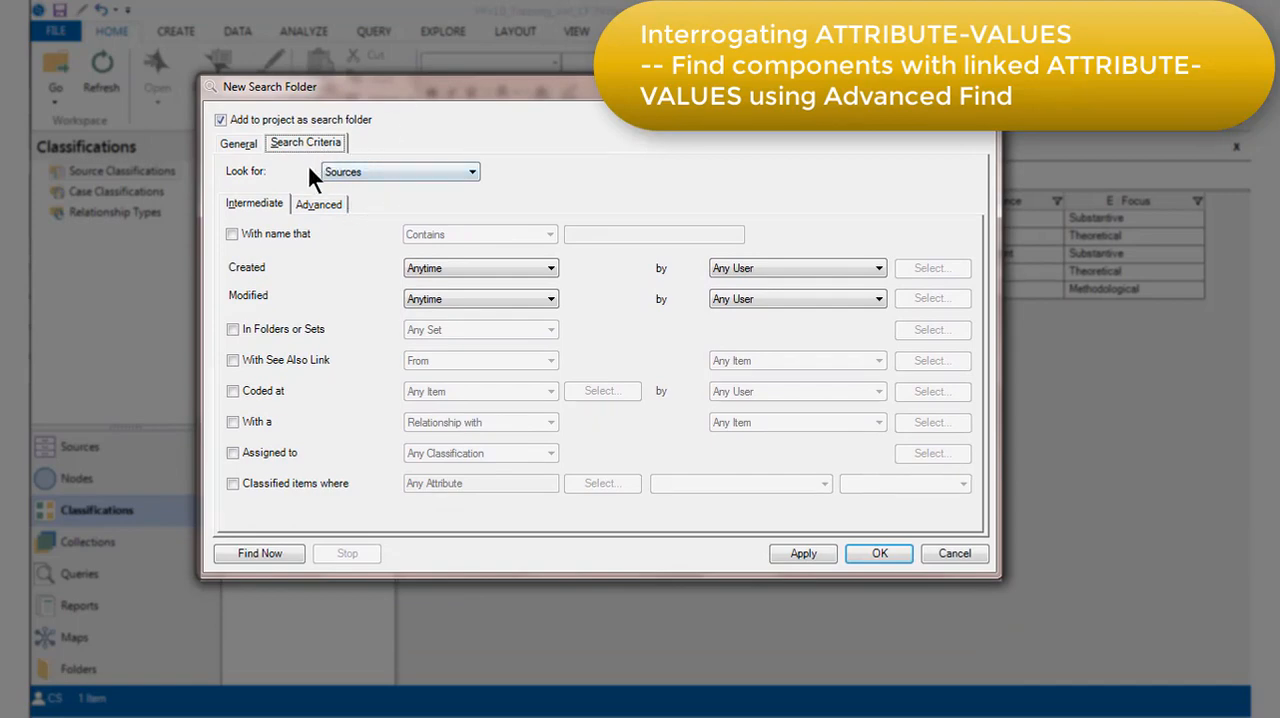
pyautogui.moveTo(390, 238)
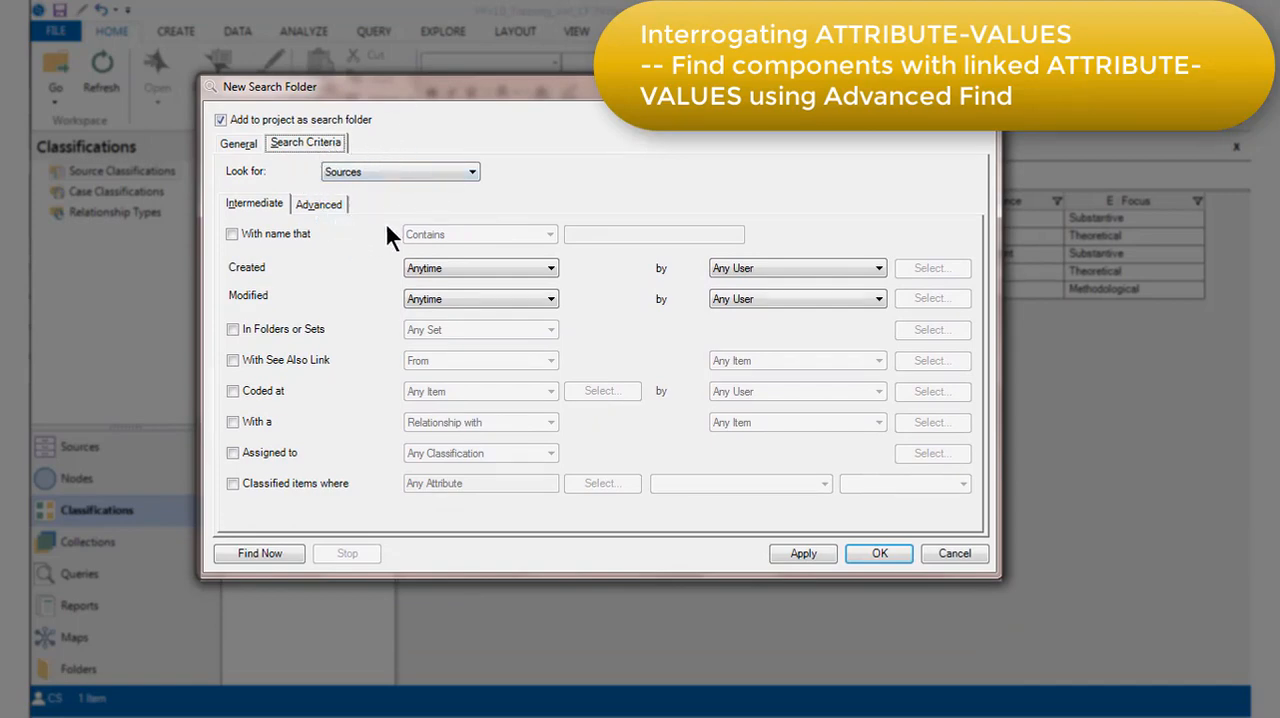
pyautogui.moveTo(350, 400)
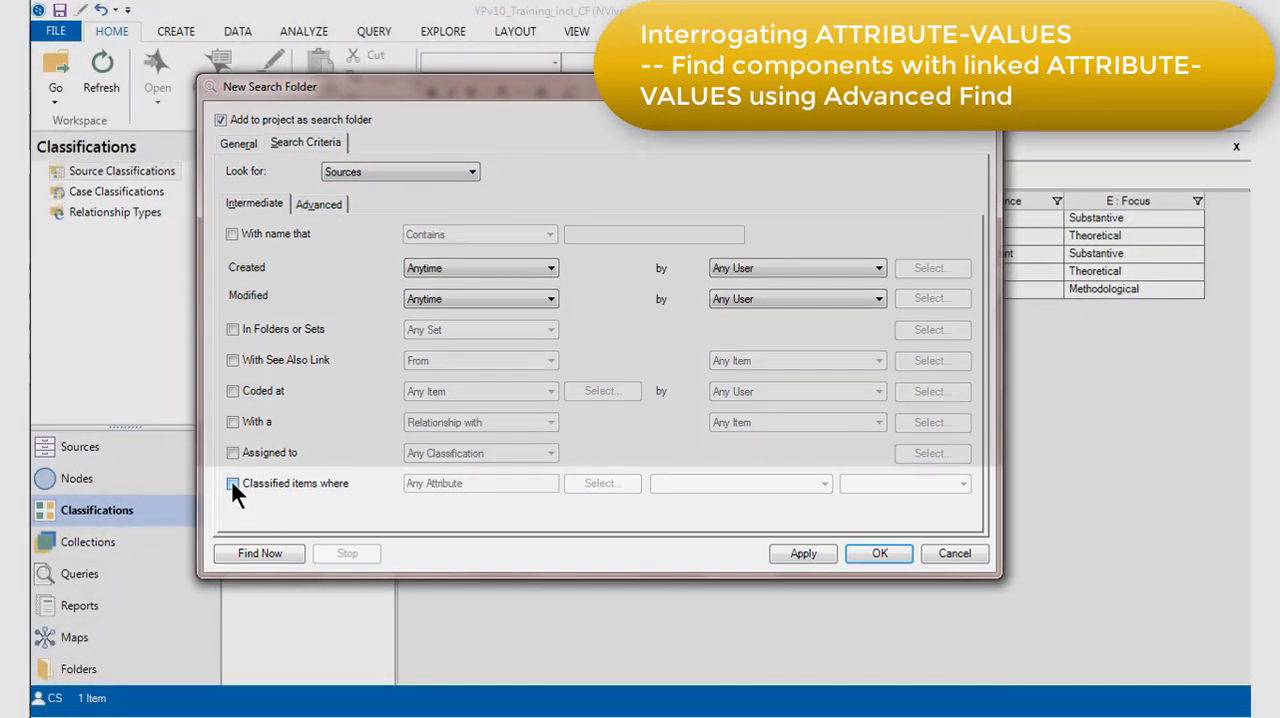
pyautogui.click(233, 483)
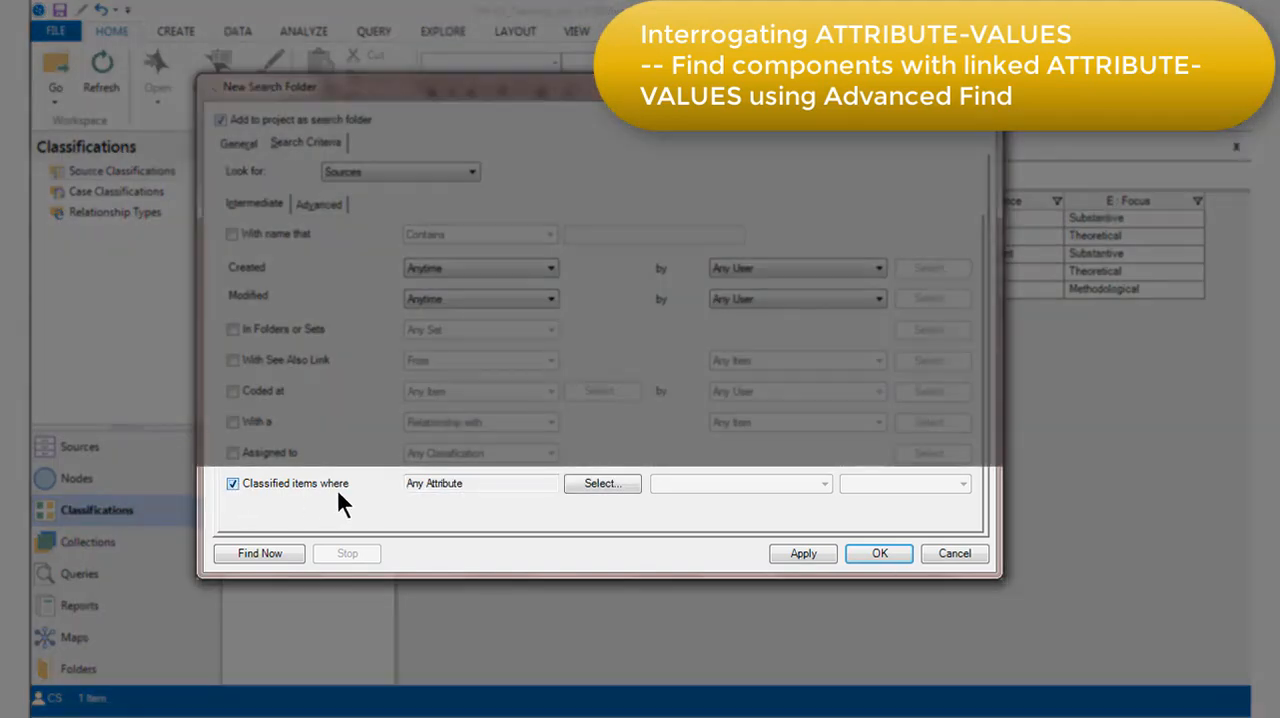
pyautogui.moveTo(513, 511)
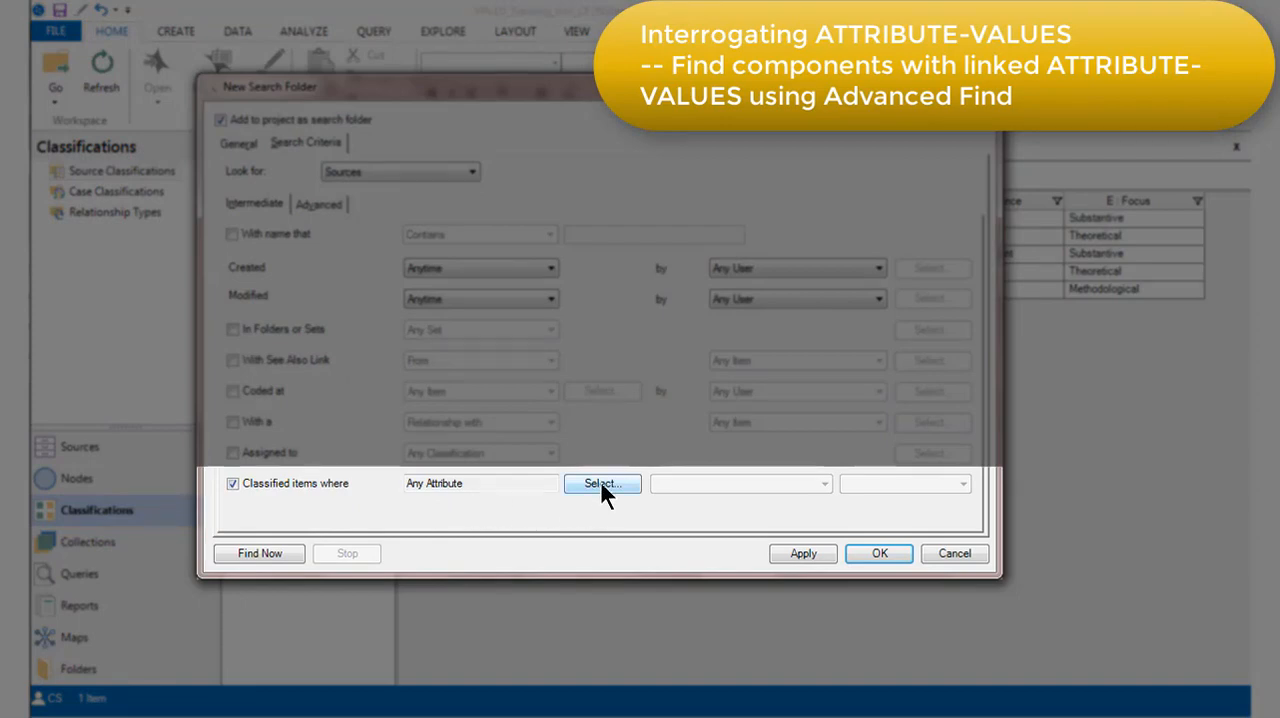
# Set the criterion to Literature:Relevance equals Essential and apply it.
pyautogui.click(601, 483)
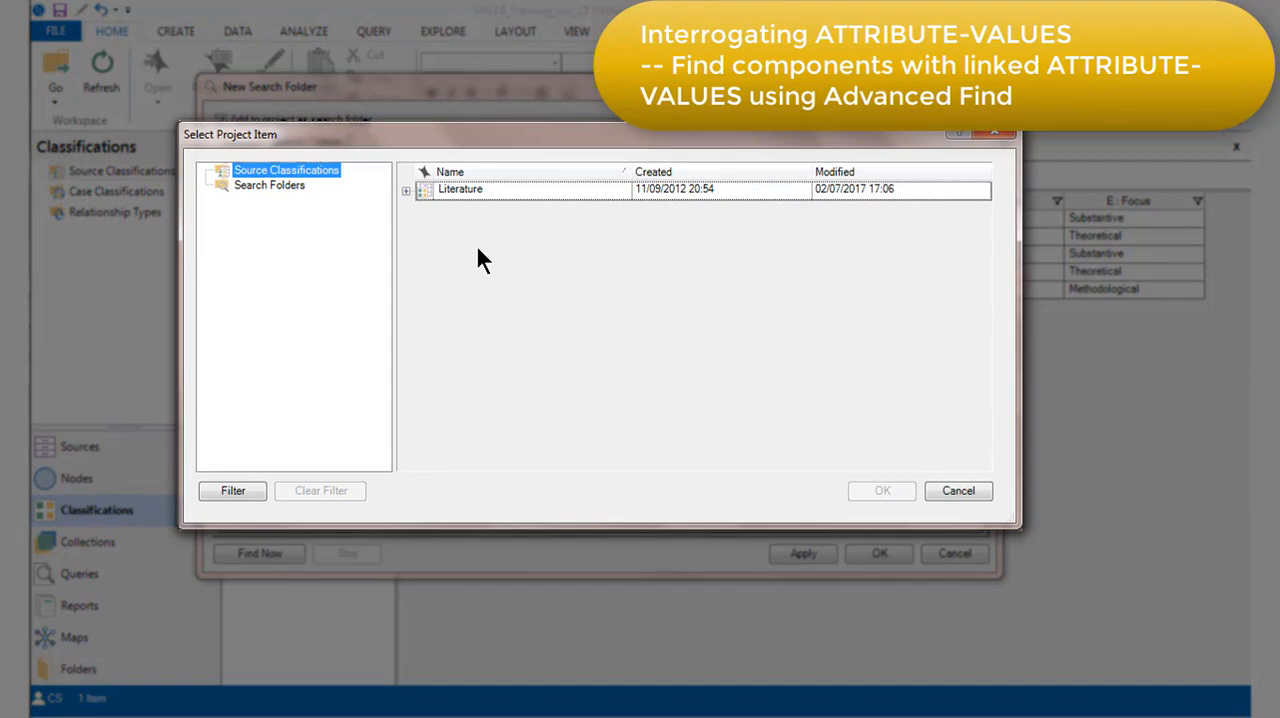
pyautogui.click(406, 190)
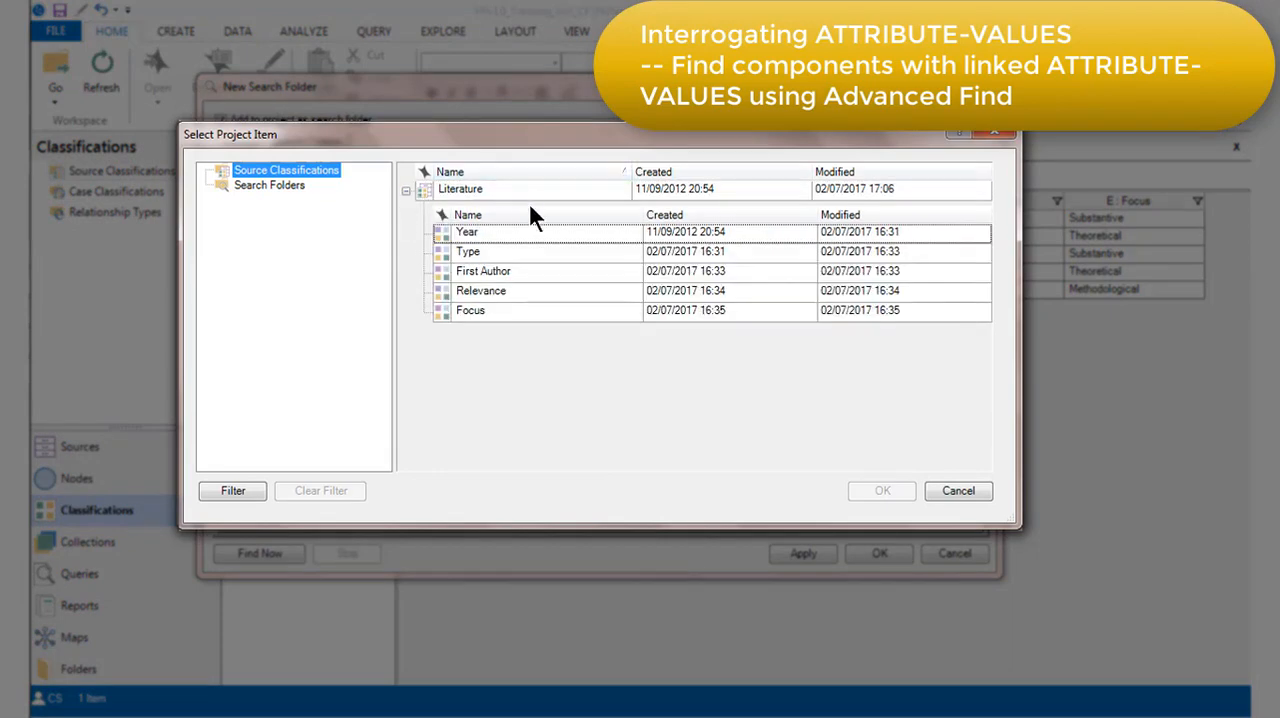
pyautogui.moveTo(495, 297)
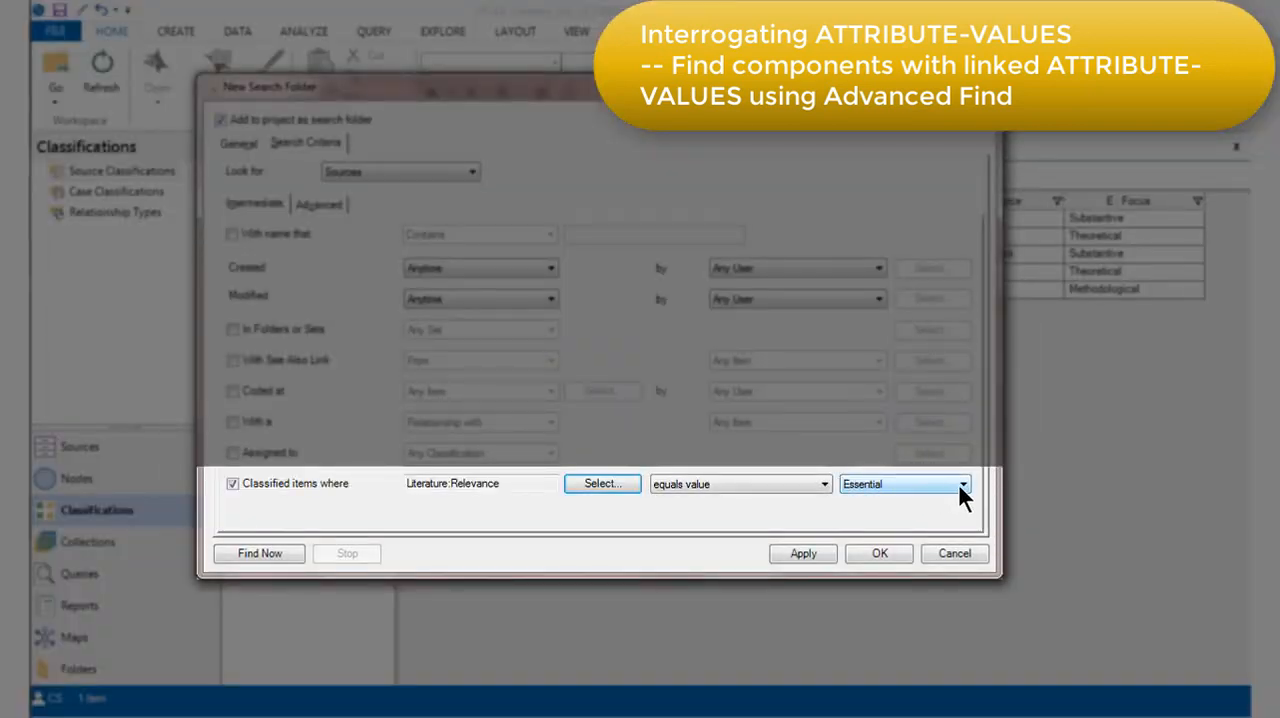
pyautogui.click(961, 484)
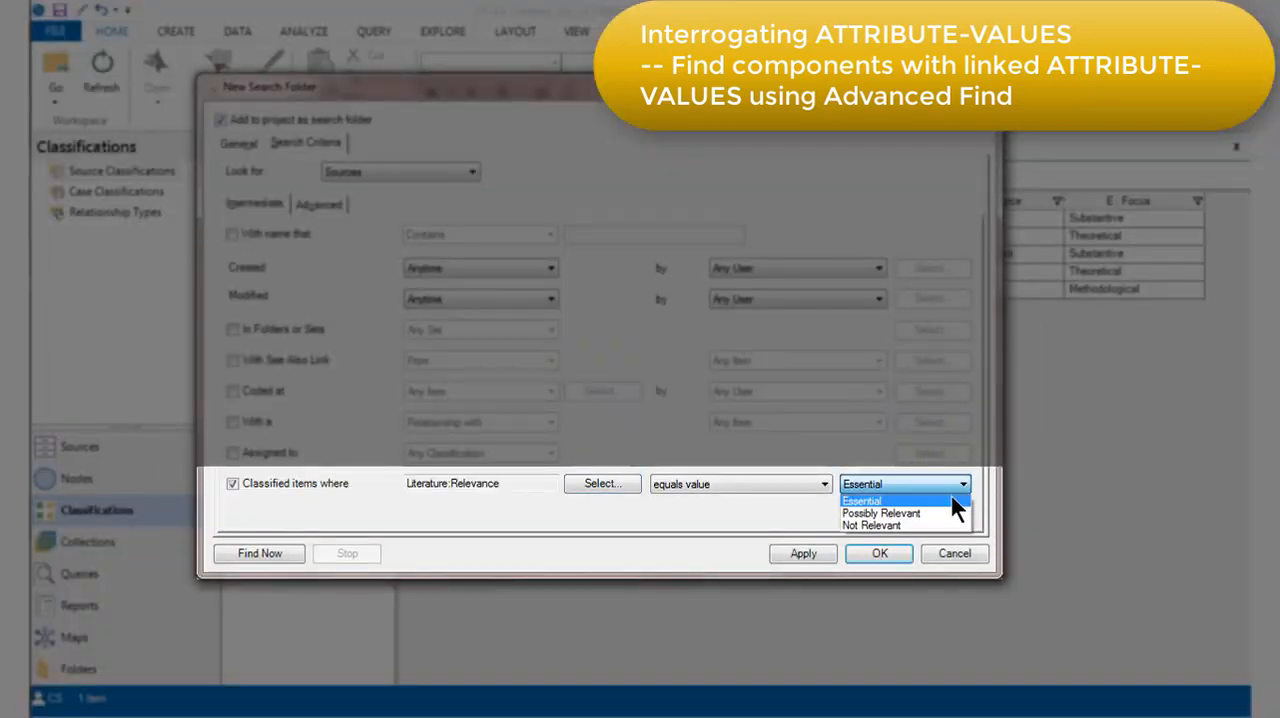
pyautogui.click(862, 500)
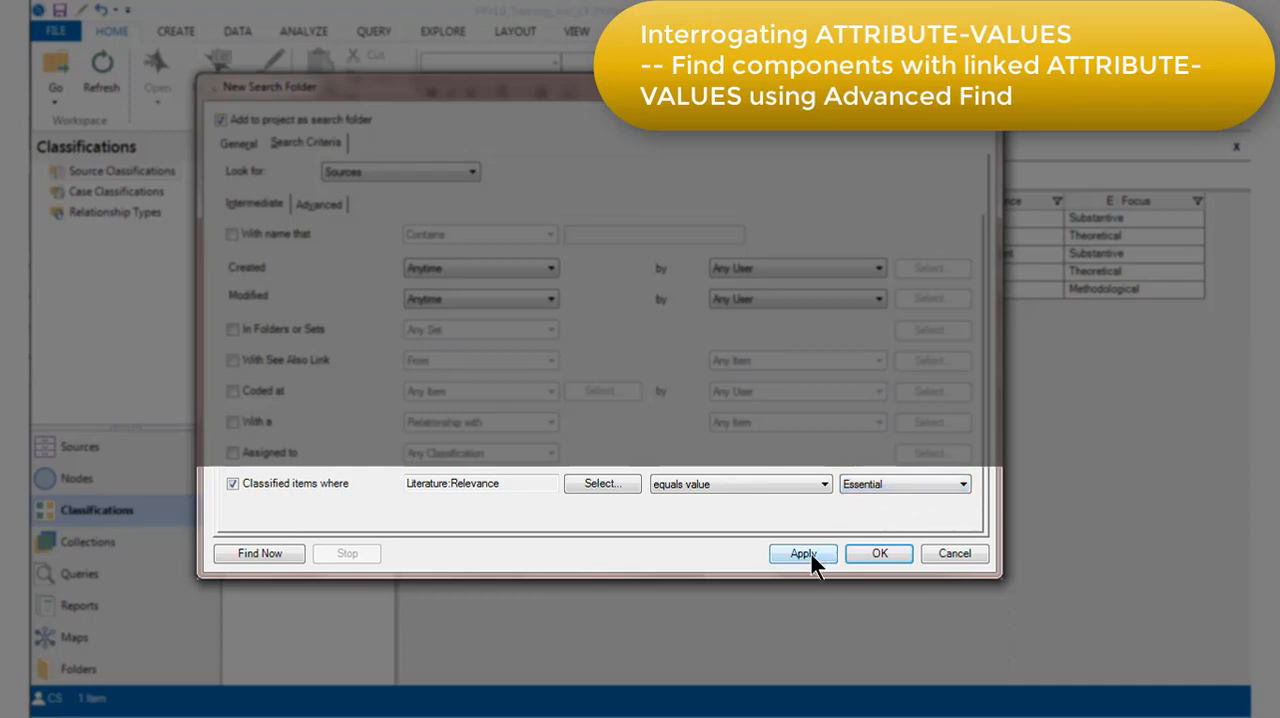
pyautogui.click(802, 553)
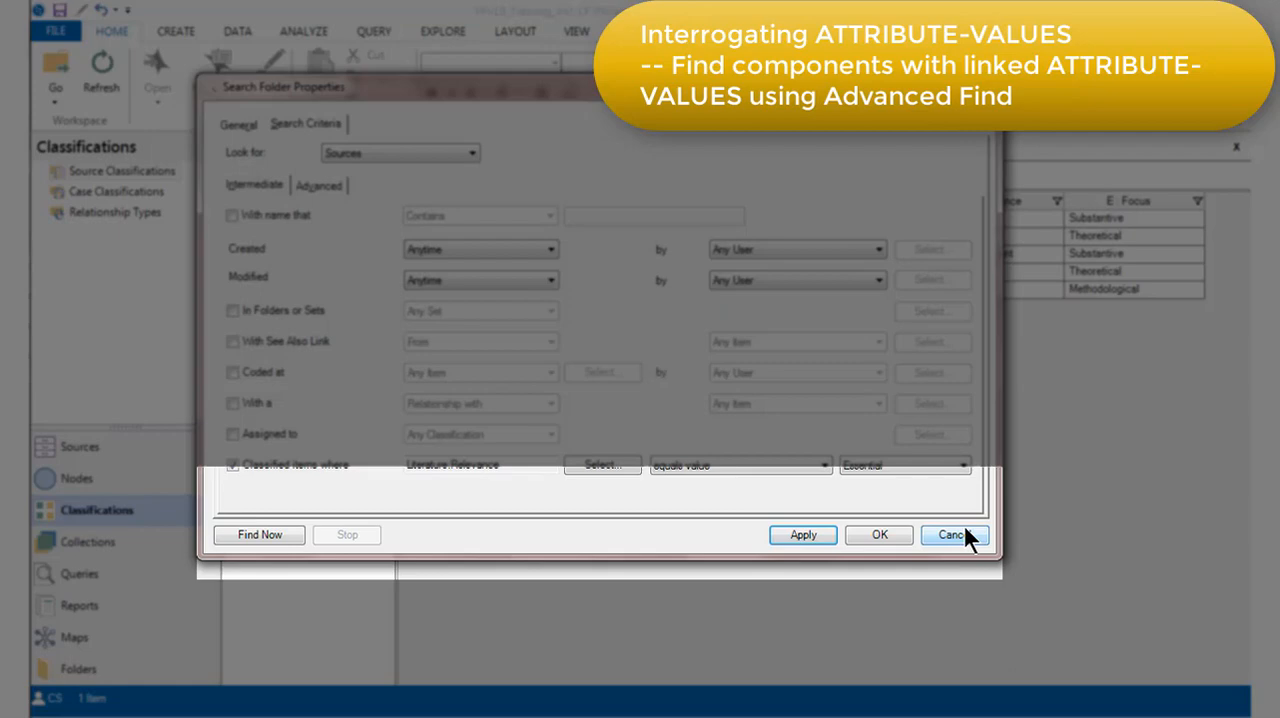
# View the 'articles to read again' folder (Coleman+Testa, Loon, FET), then the Respondents sheet.
pyautogui.click(952, 534)
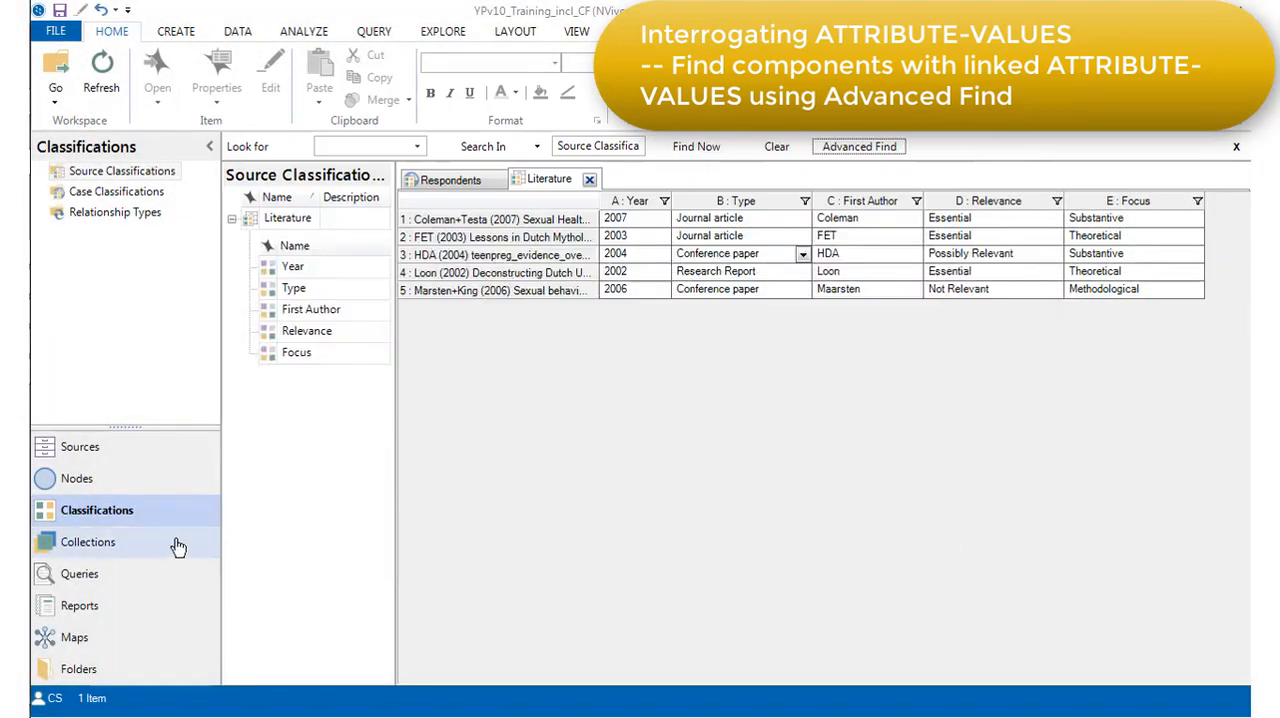
pyautogui.click(89, 541)
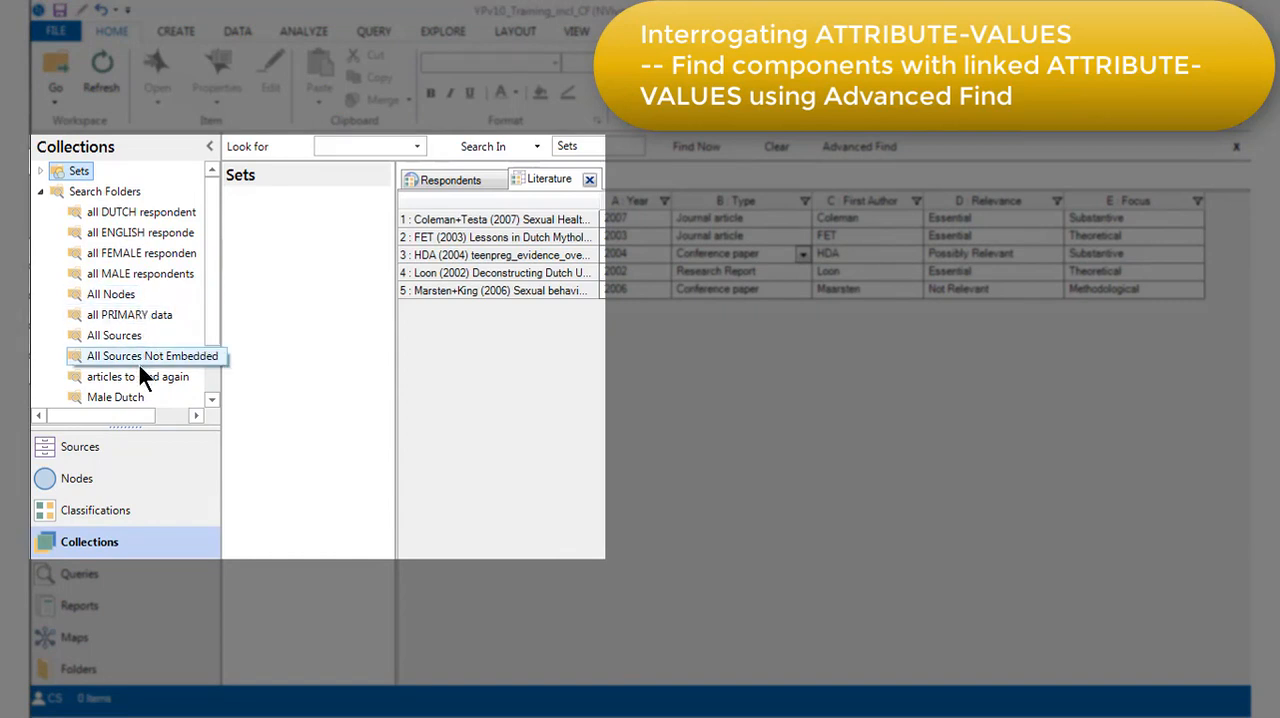
pyautogui.click(138, 376)
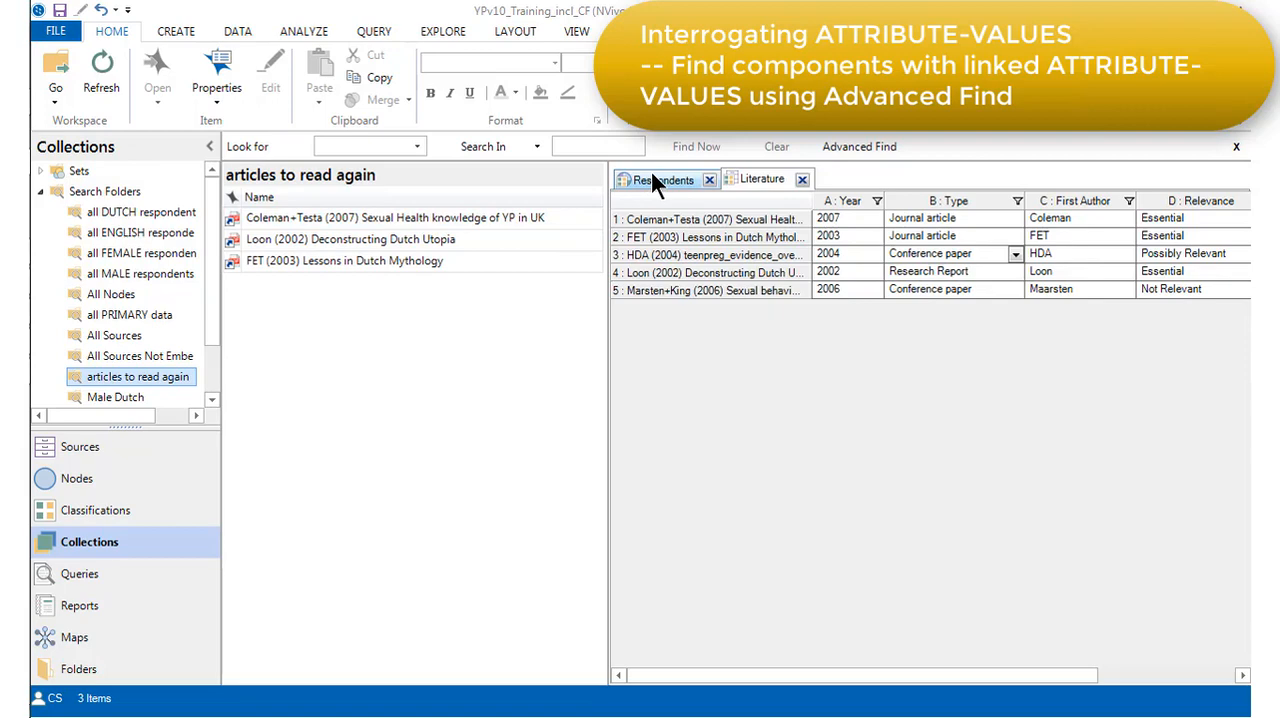
pyautogui.click(660, 179)
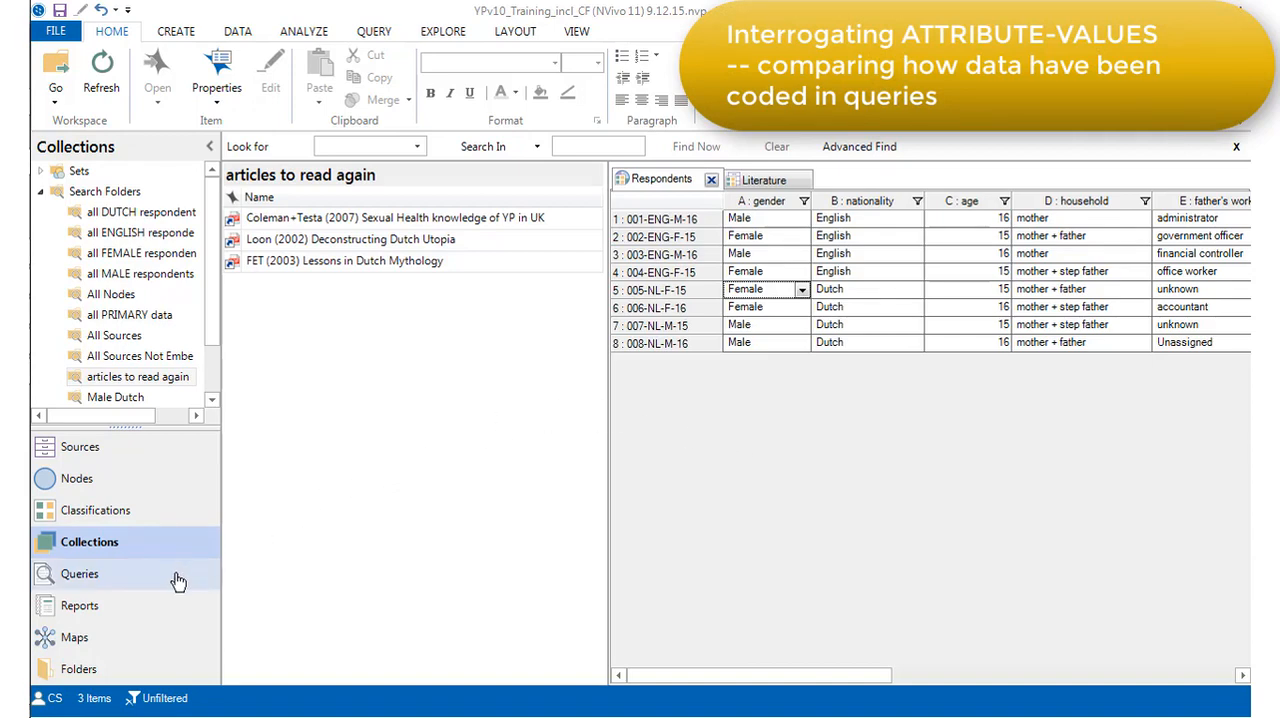
# Show the thirteen saved query results with their source and reference counts.
pyautogui.click(80, 573)
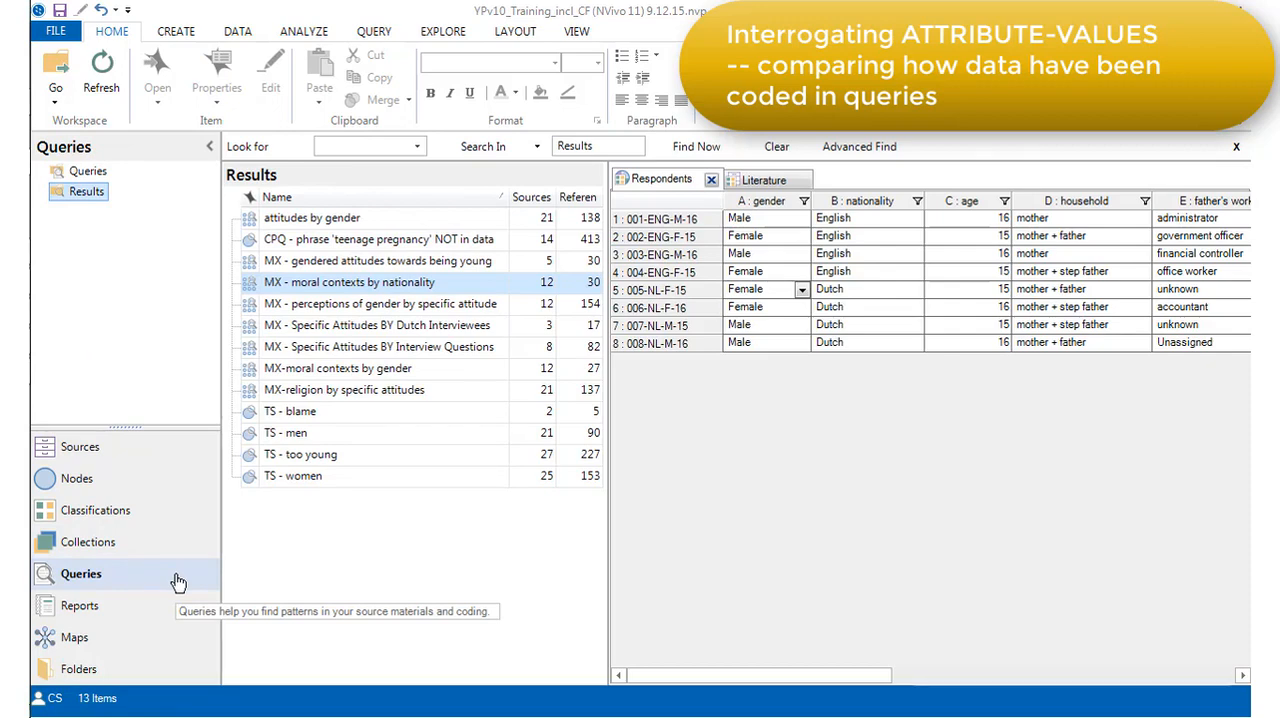
pyautogui.moveTo(330, 300)
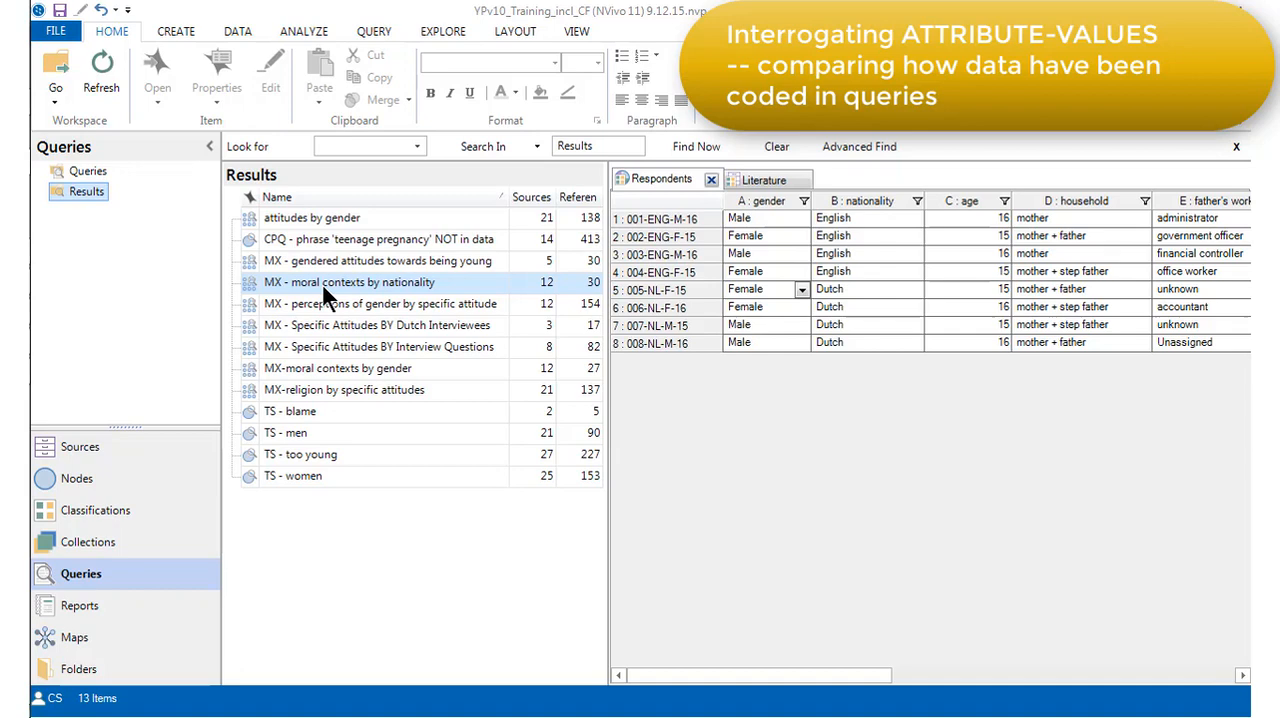
# Open 'MX - moral contexts by nationality' and highlight rows such as regret to compare English and Dutch.
pyautogui.doubleClick(349, 282)
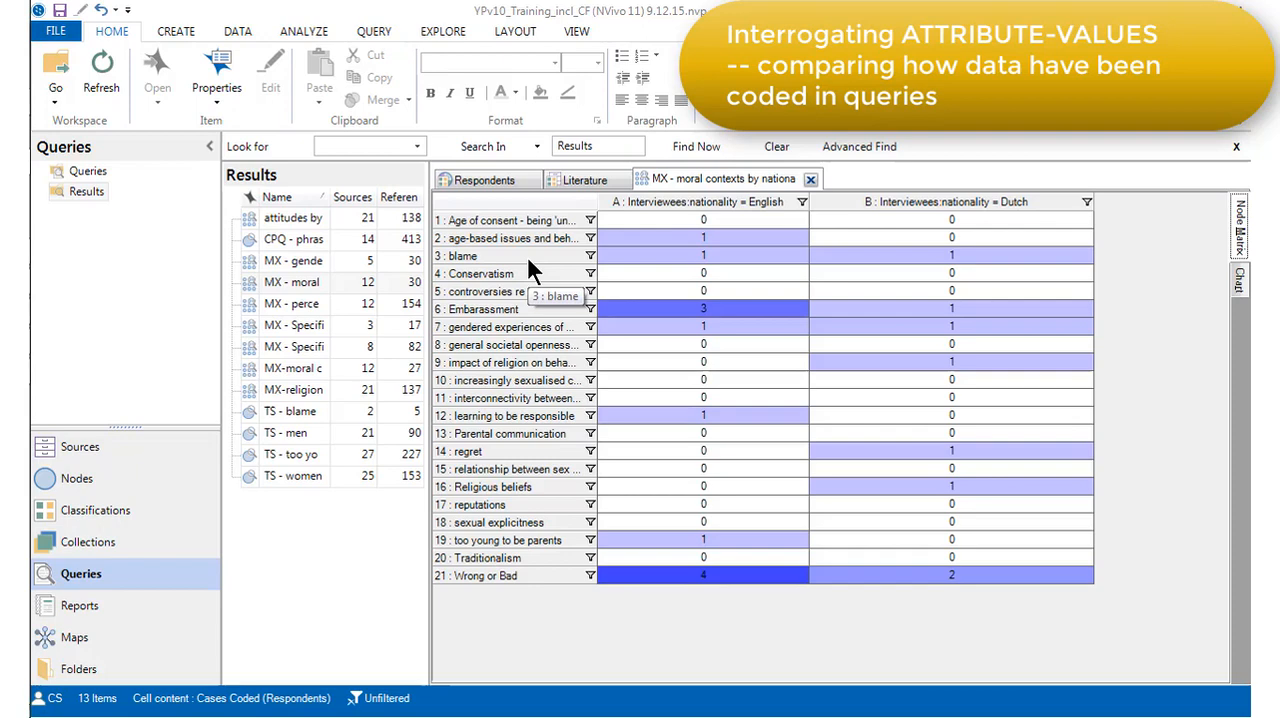
pyautogui.moveTo(710, 210)
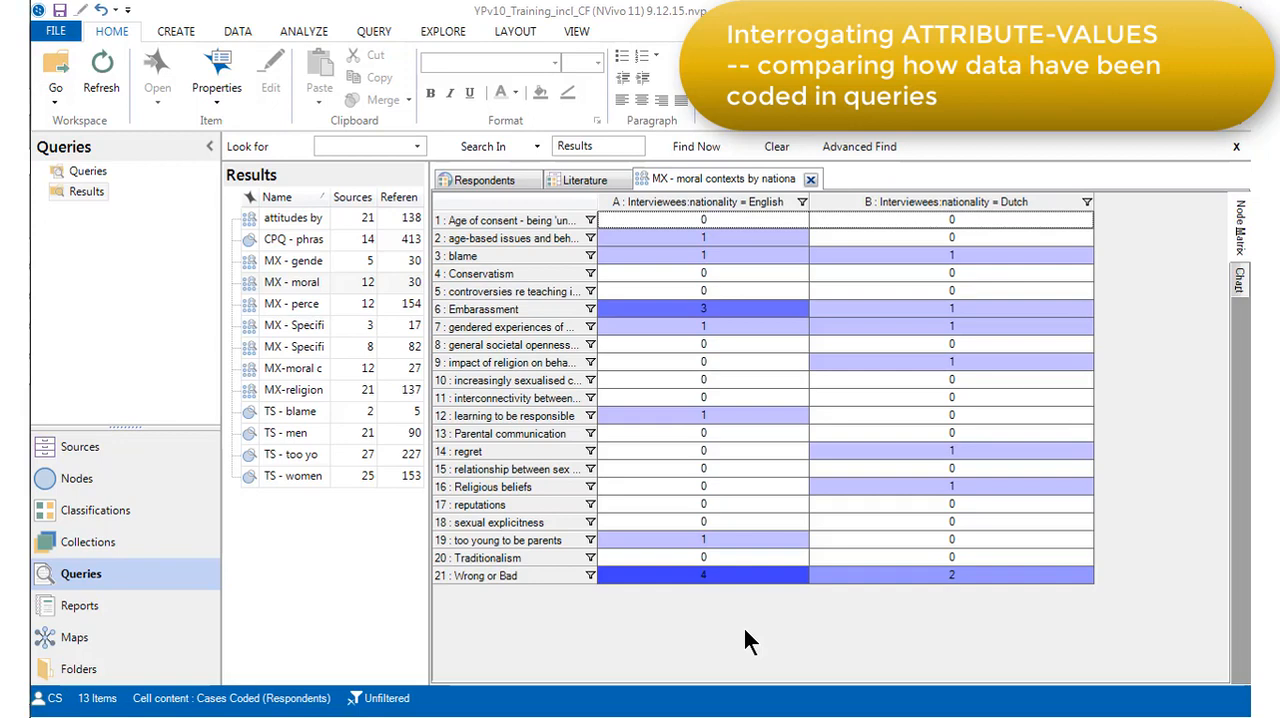
pyautogui.click(510, 415)
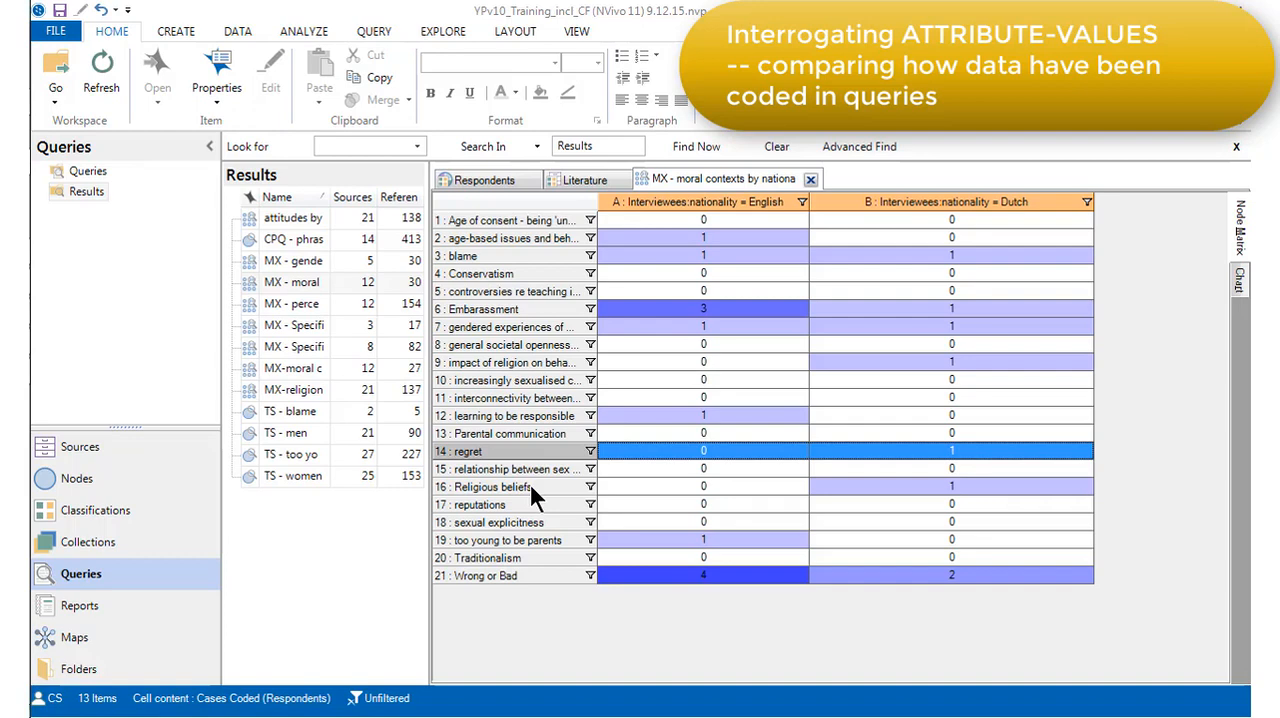
pyautogui.click(530, 522)
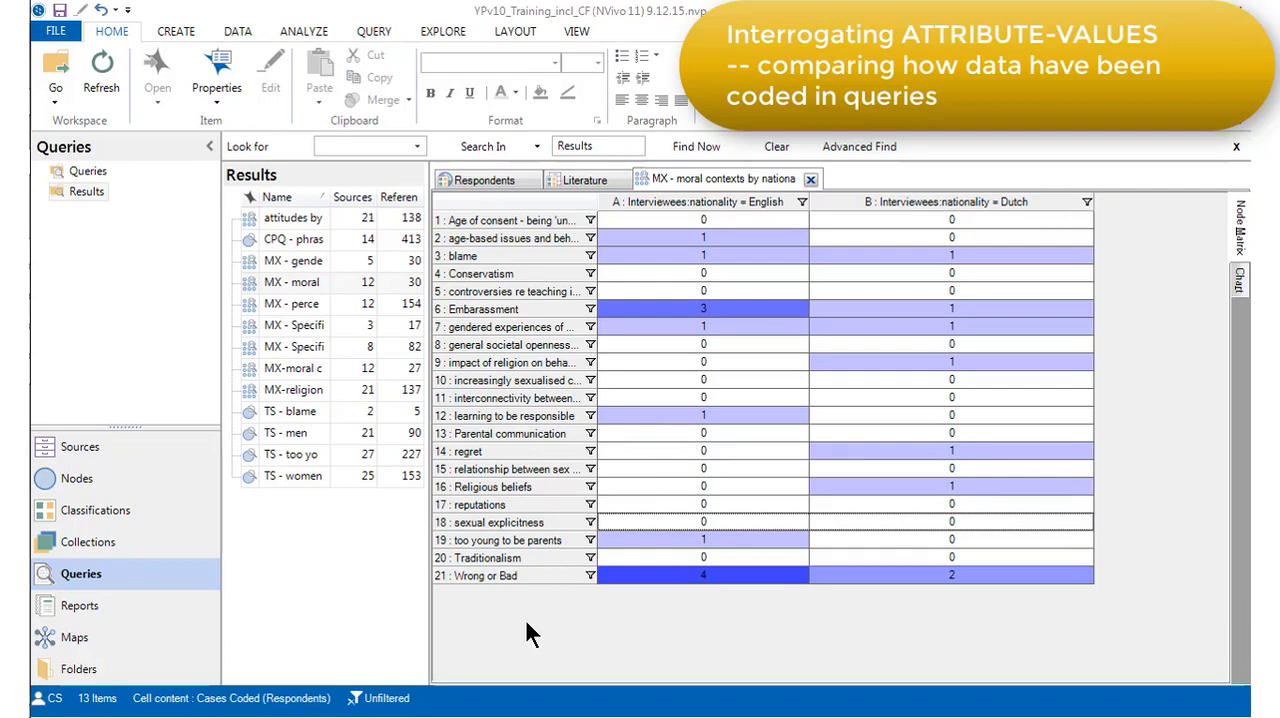
pyautogui.moveTo(850, 424)
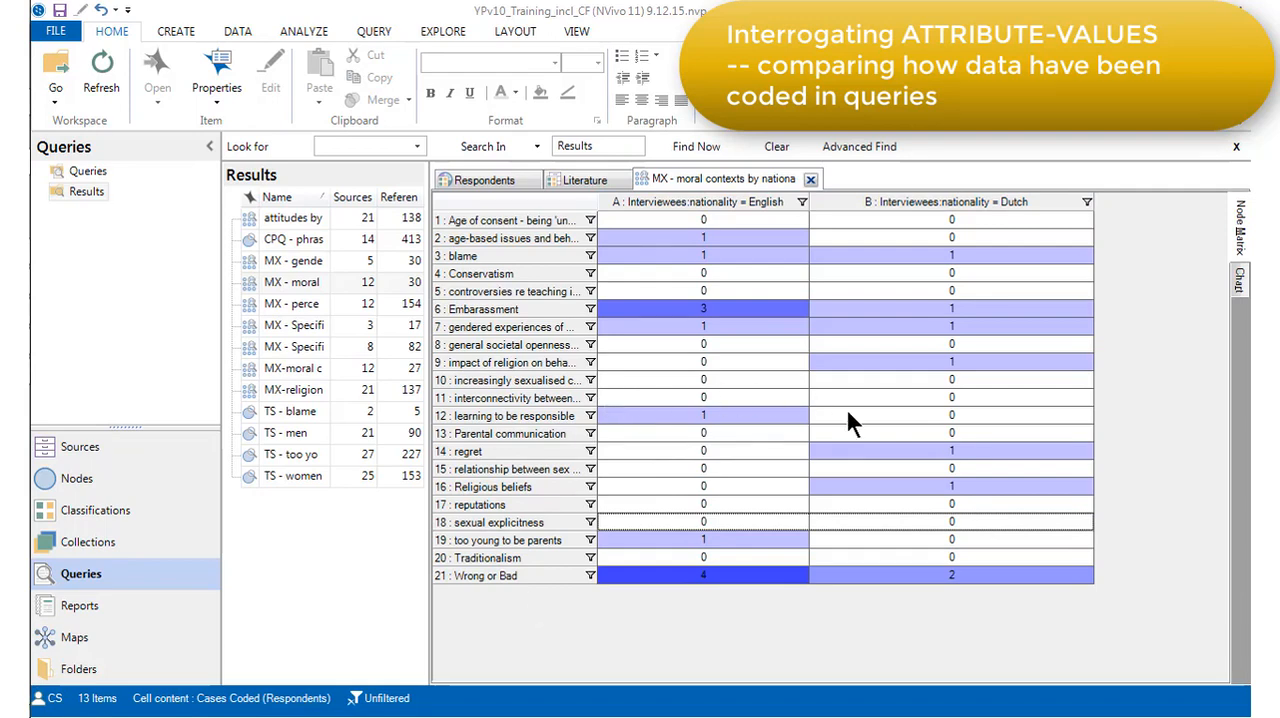
pyautogui.moveTo(718, 437)
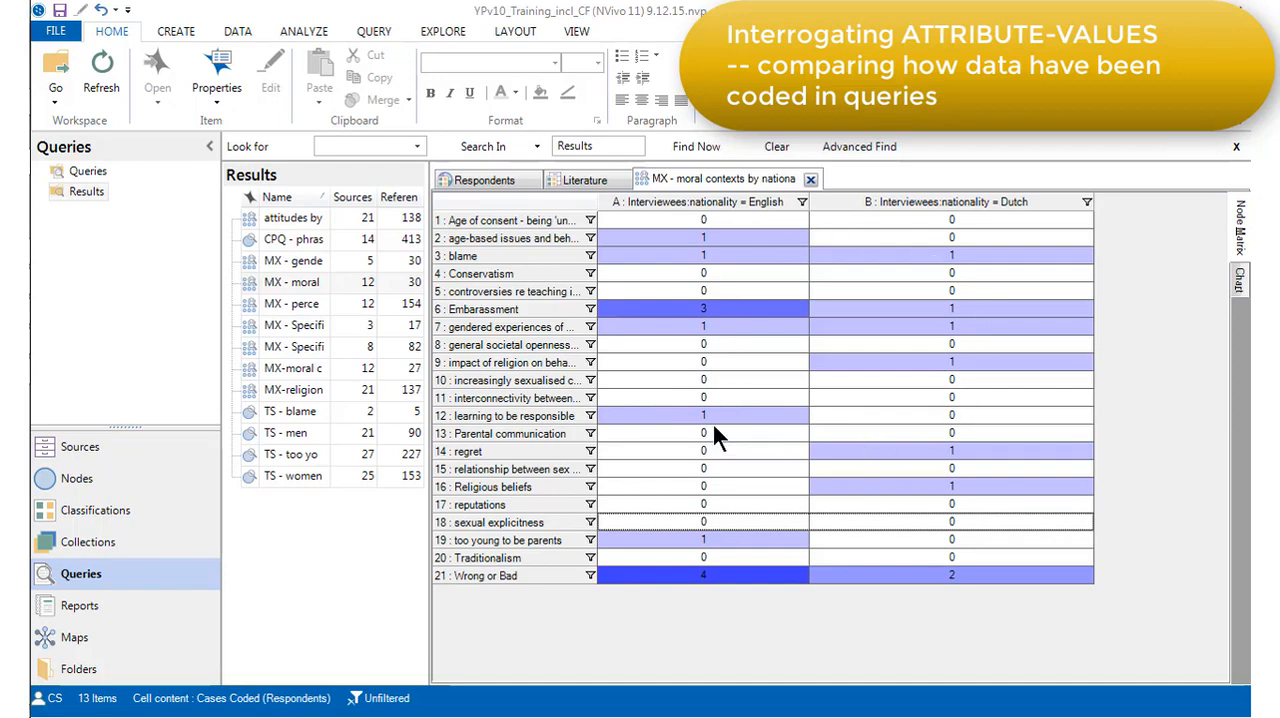
pyautogui.moveTo(662, 372)
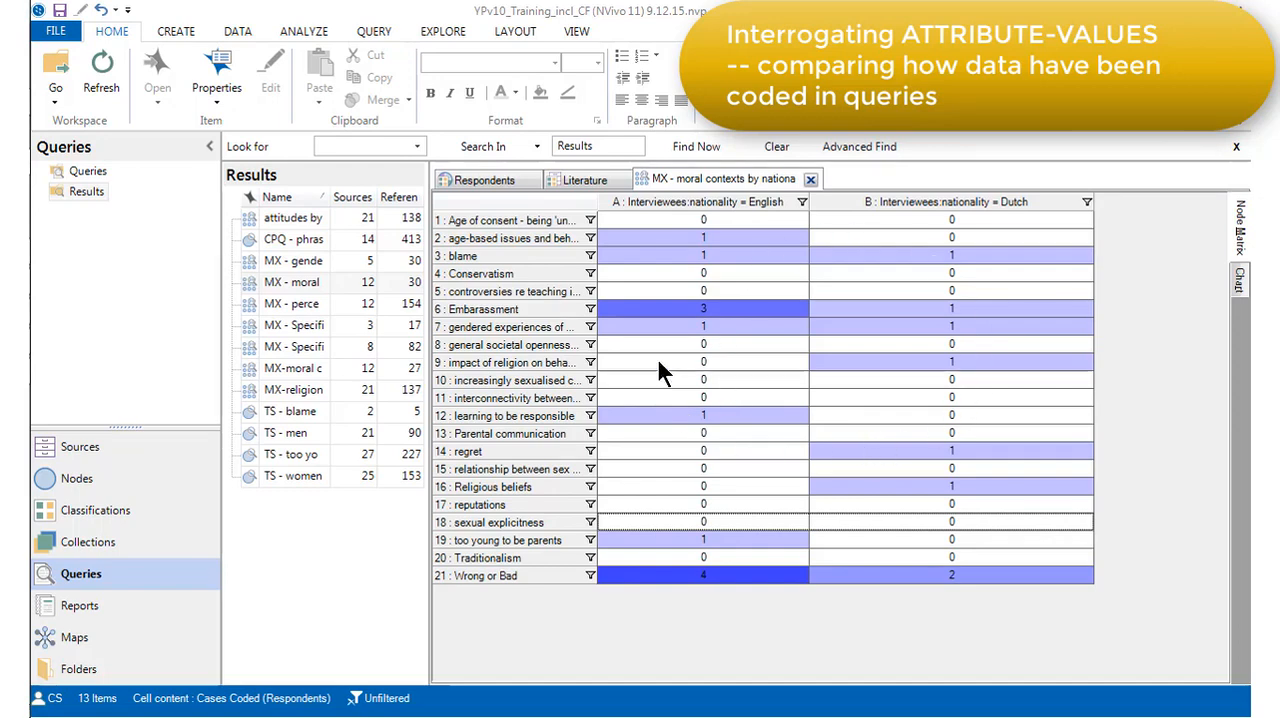